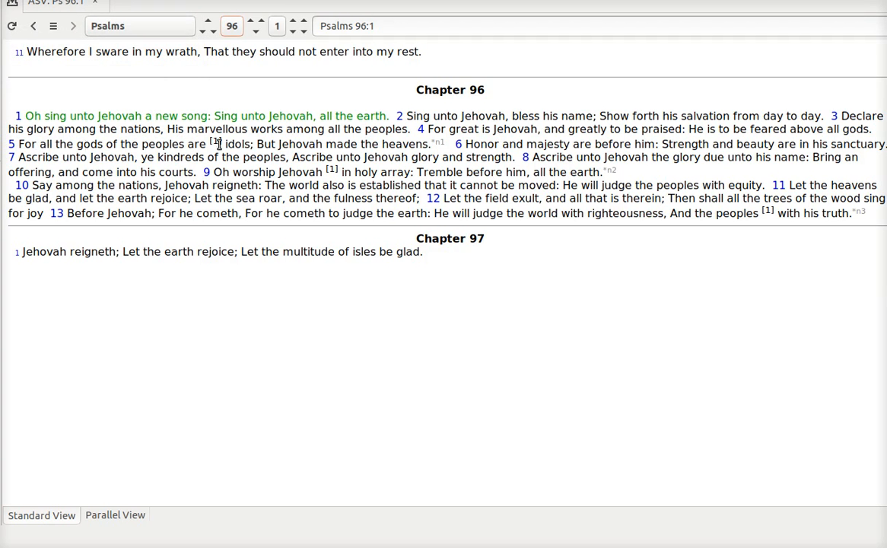
mouse_move(374, 110)
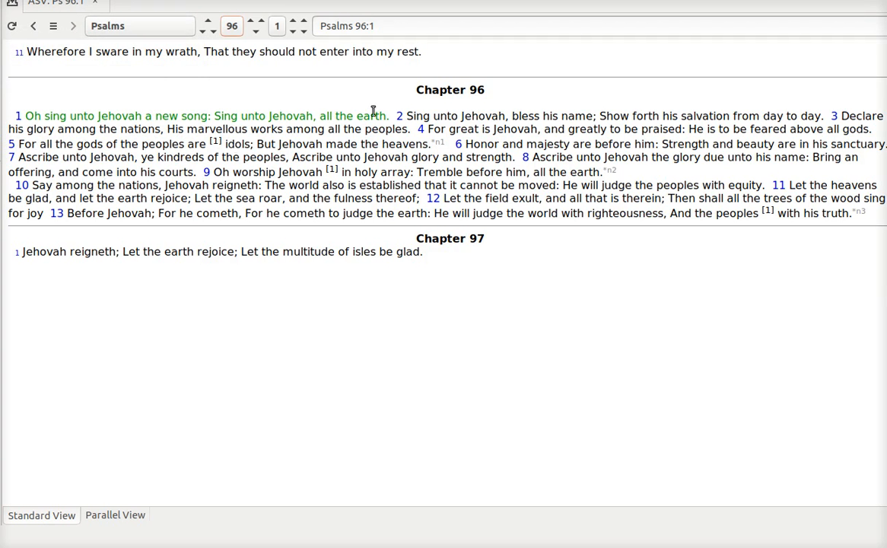
mouse_move(482, 121)
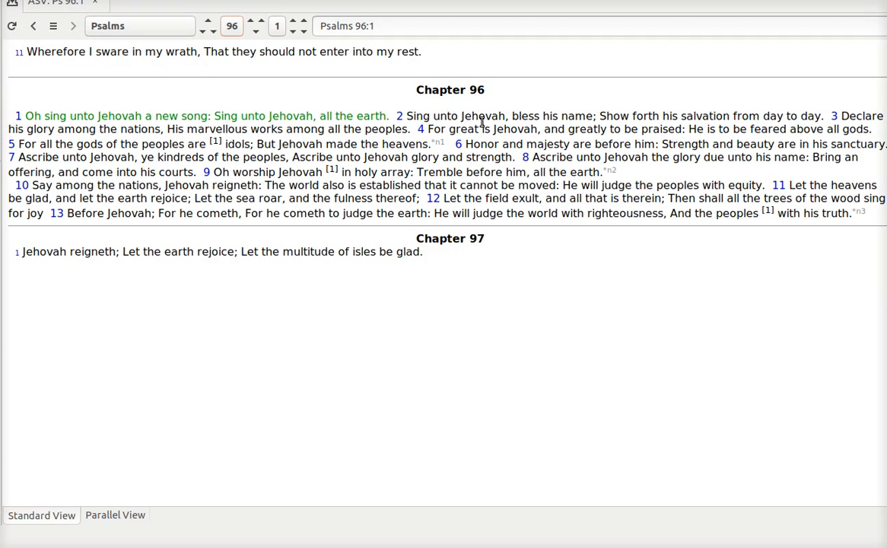
mouse_move(301, 41)
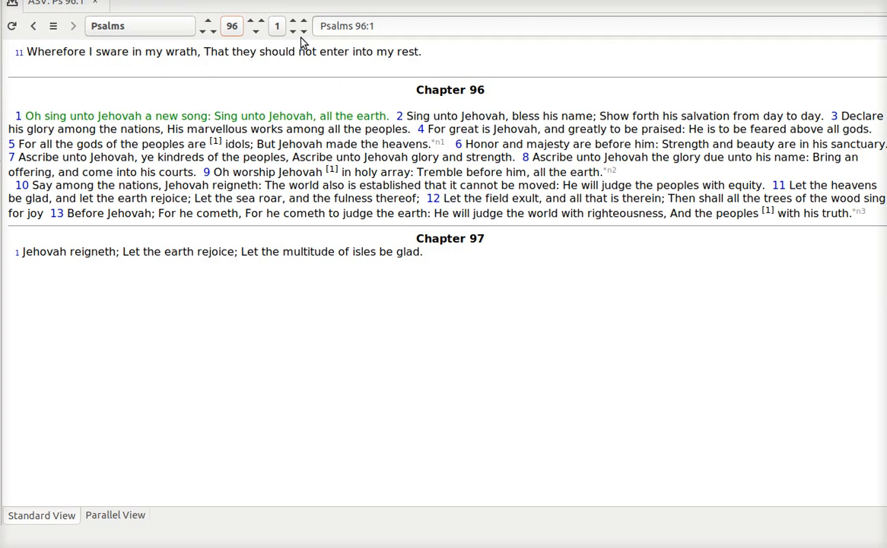
Step forward through Psalms 96:2, 96:3 and 96:4 to reach 96:5
left_click(301, 31)
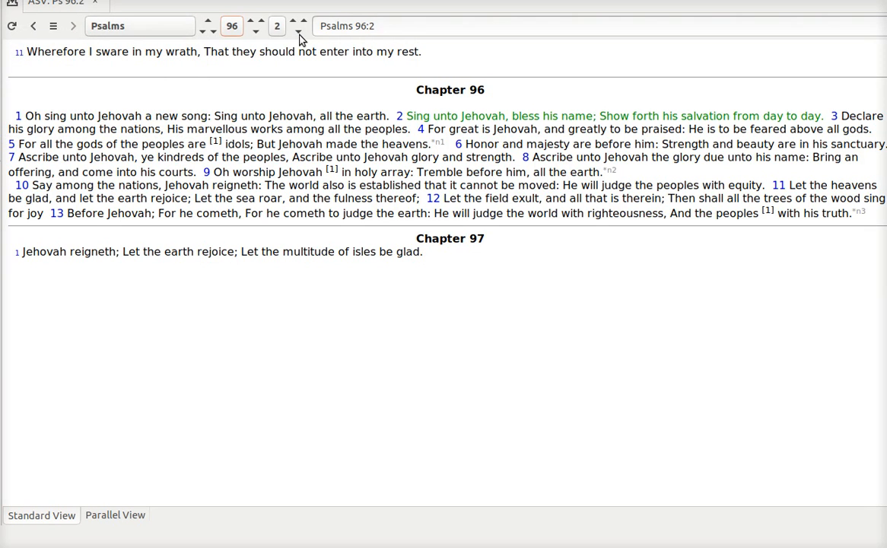
left_click(298, 21)
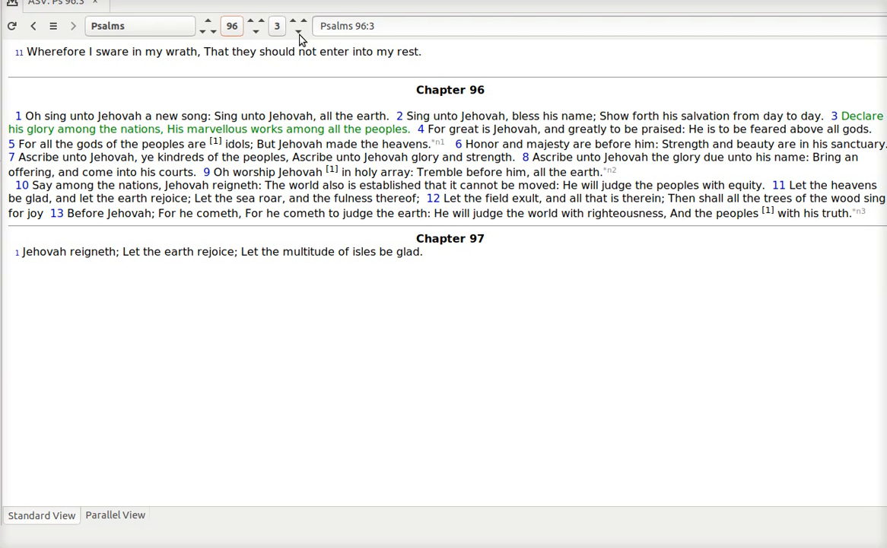
left_click(277, 21)
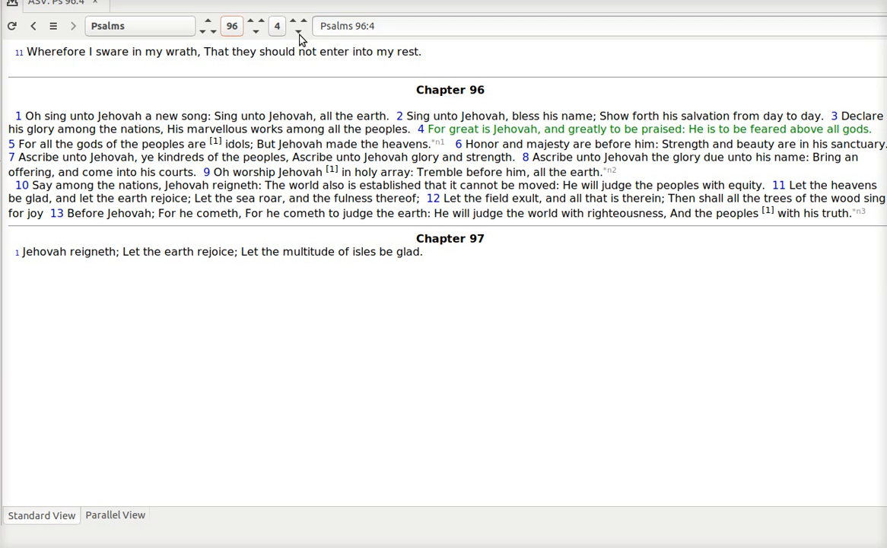
left_click(298, 31)
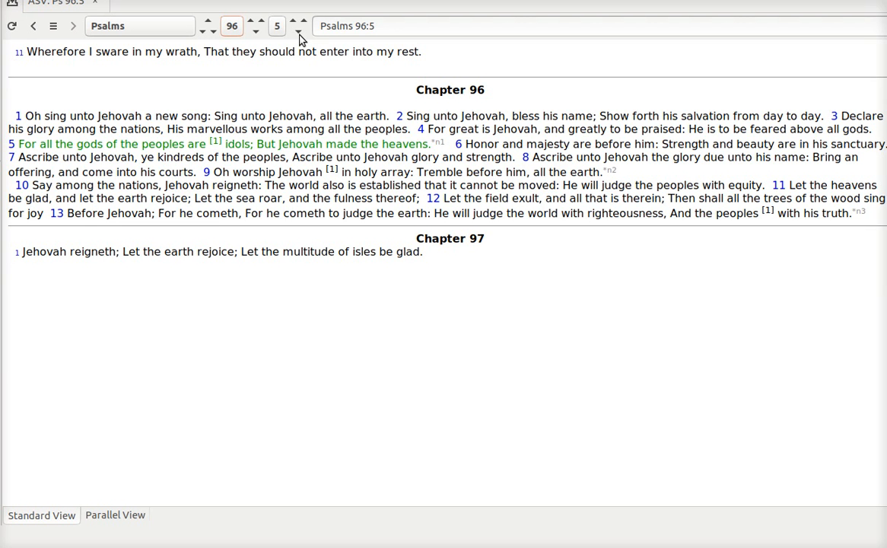
Advance through Psalms 96:7, 96:8 and 96:9 to land on verse 10
left_click(299, 31)
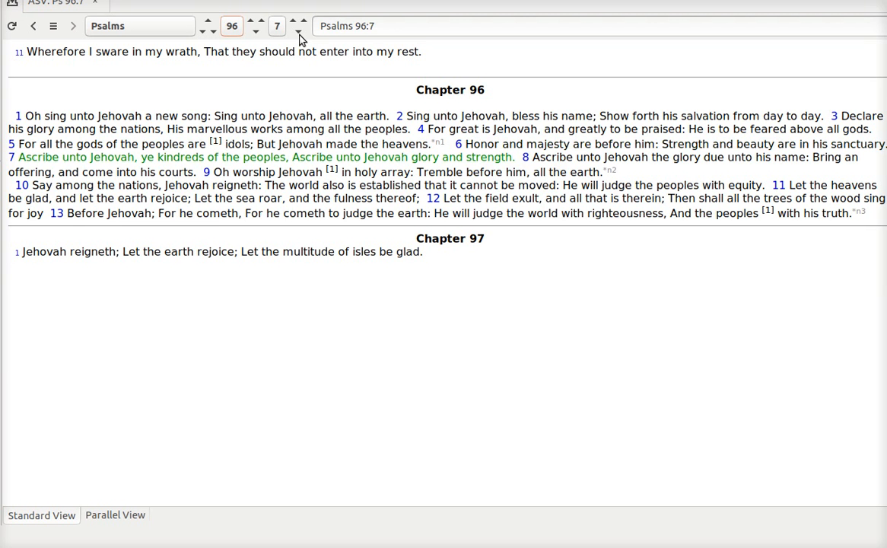
left_click(277, 21)
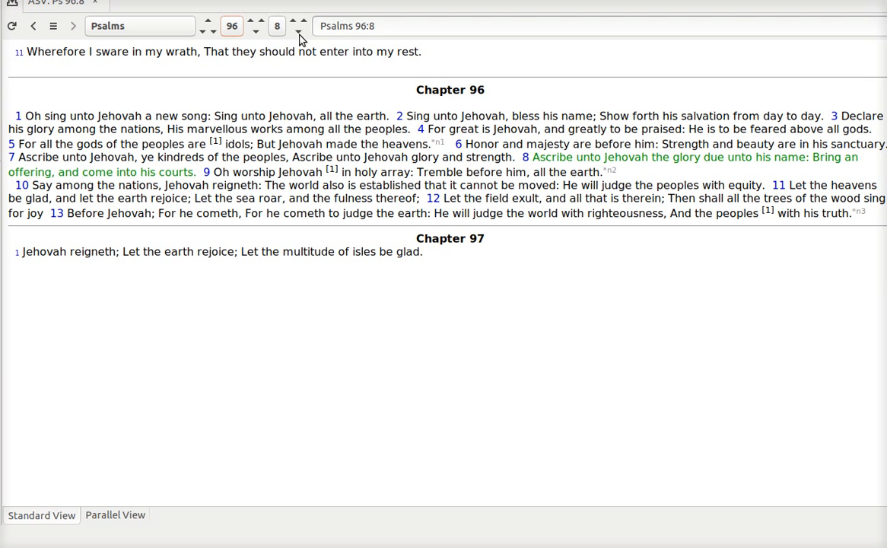
left_click(298, 21)
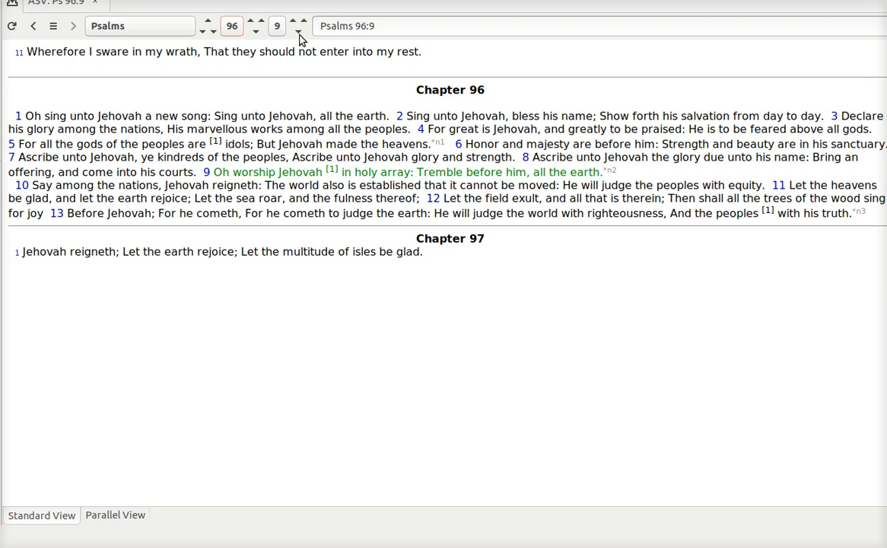
left_click(304, 21)
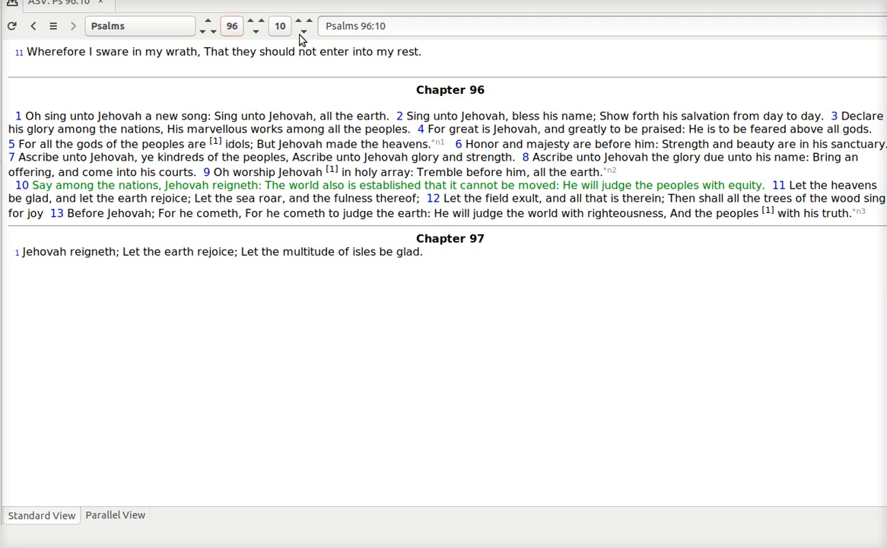
Read Psalms 96:11 through 96:13, then roll over to Psalms 97:1
left_click(303, 21)
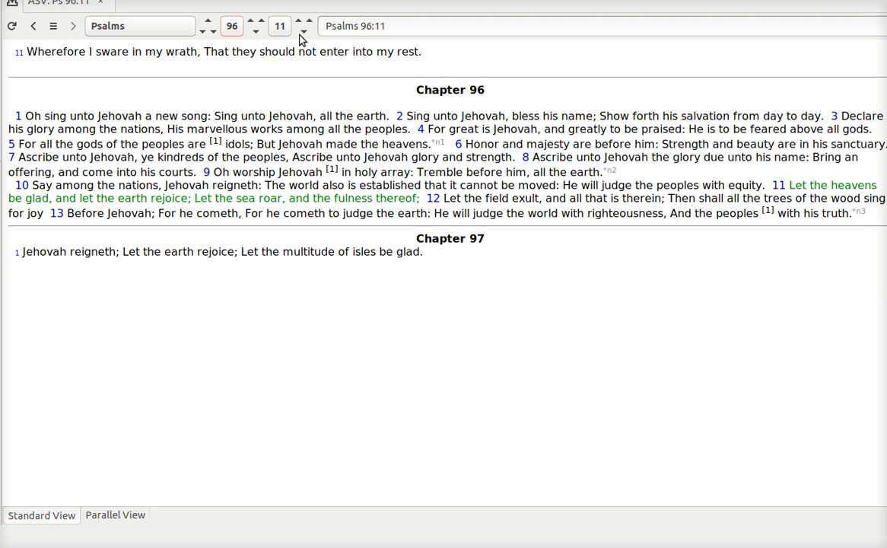
left_click(304, 21)
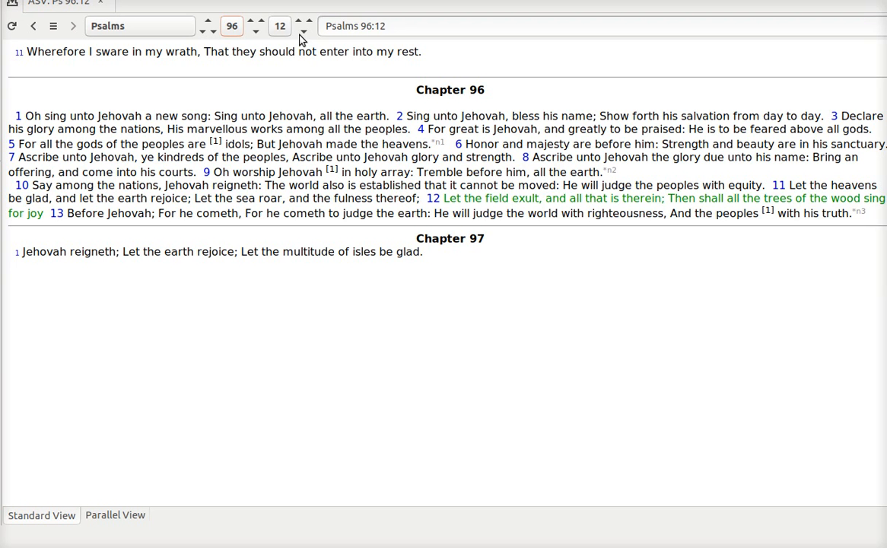
left_click(297, 21)
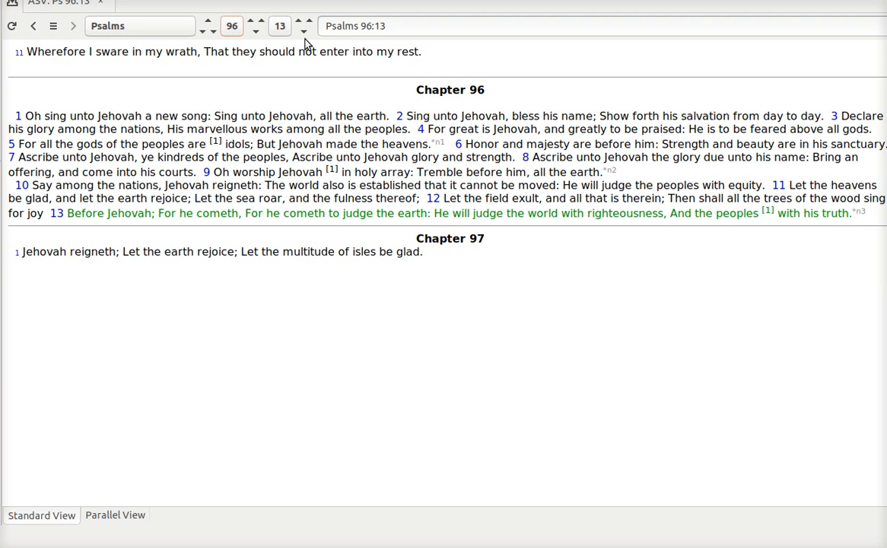
left_click(302, 21)
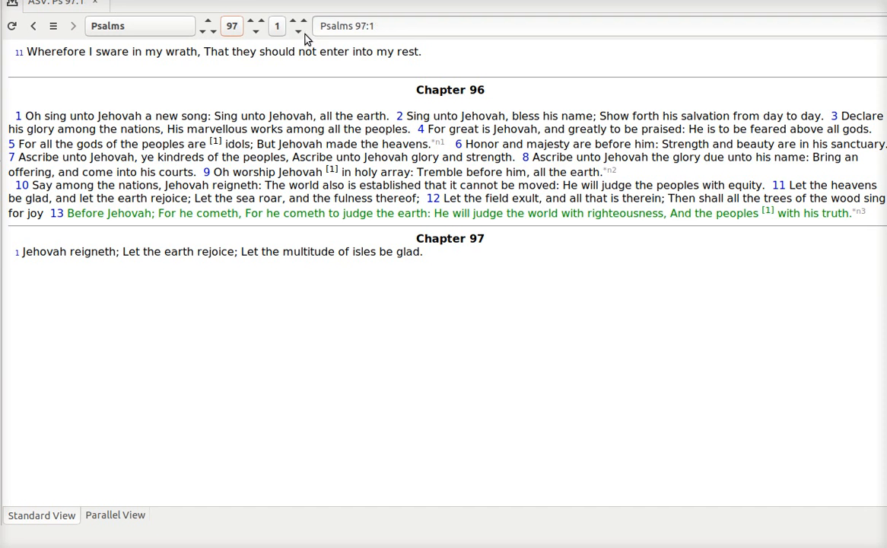
Advance through Psalms 97:2 and 97:3 to highlight verse 5
scroll("down", 3)
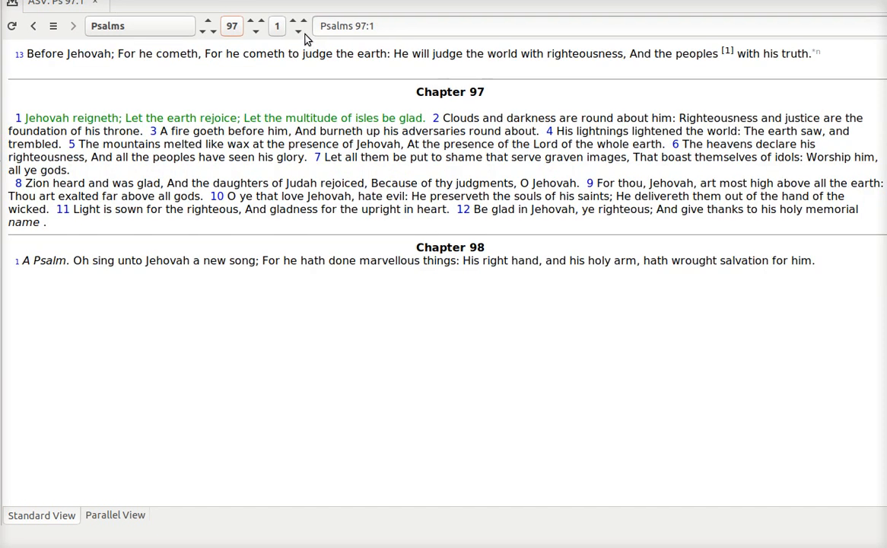
mouse_move(141, 86)
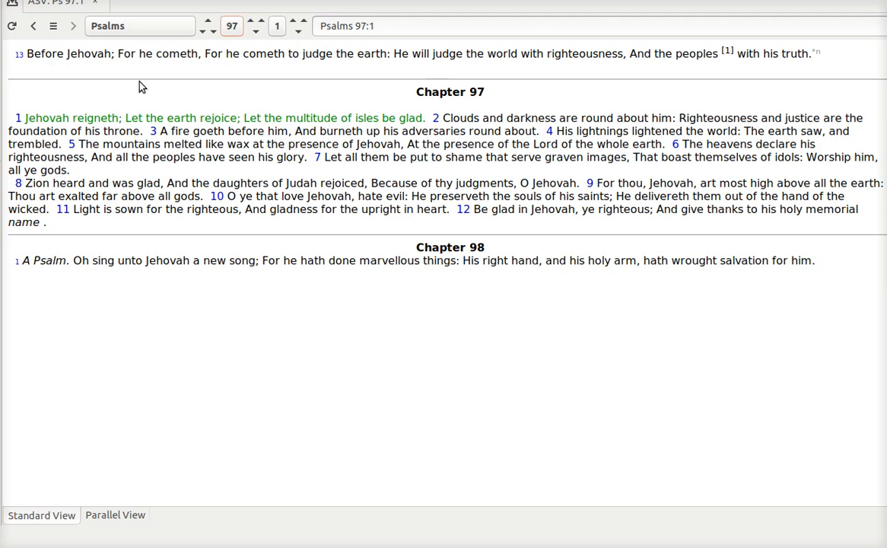
mouse_move(96, 113)
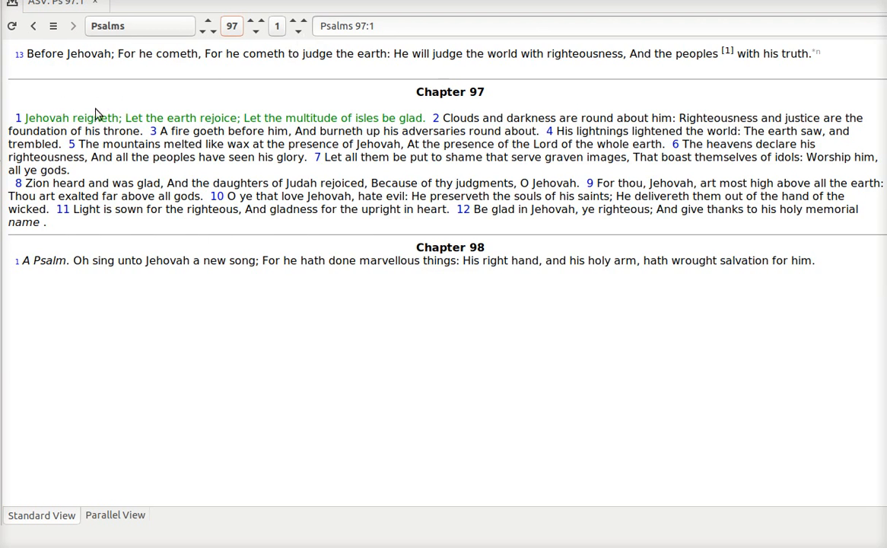
mouse_move(88, 119)
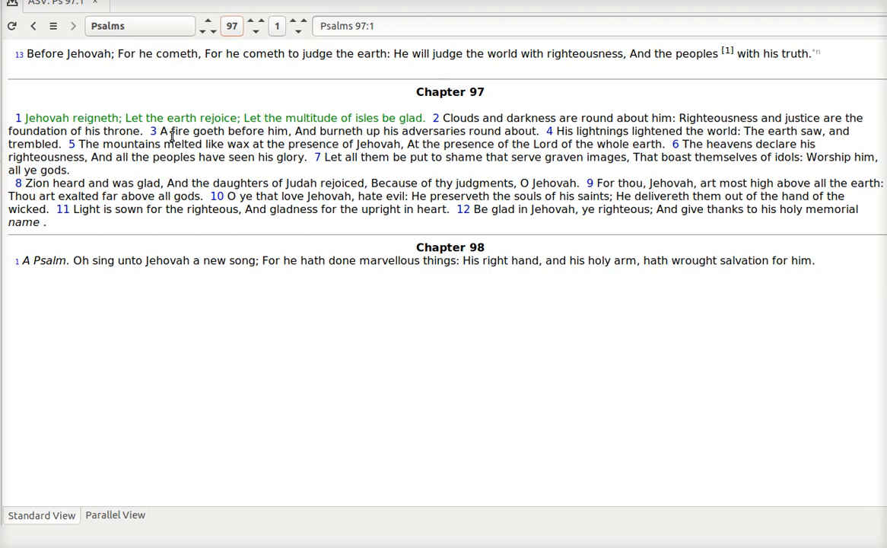
mouse_move(207, 134)
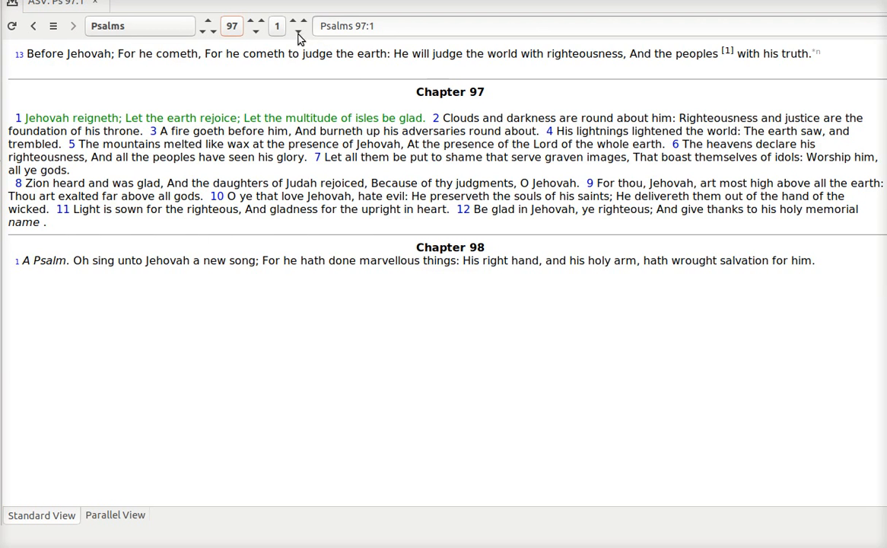
left_click(293, 21)
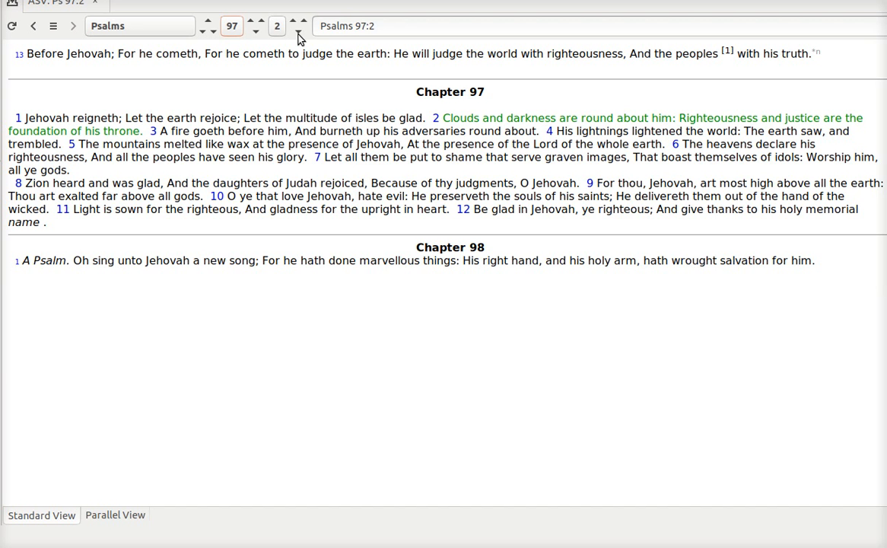
left_click(299, 21)
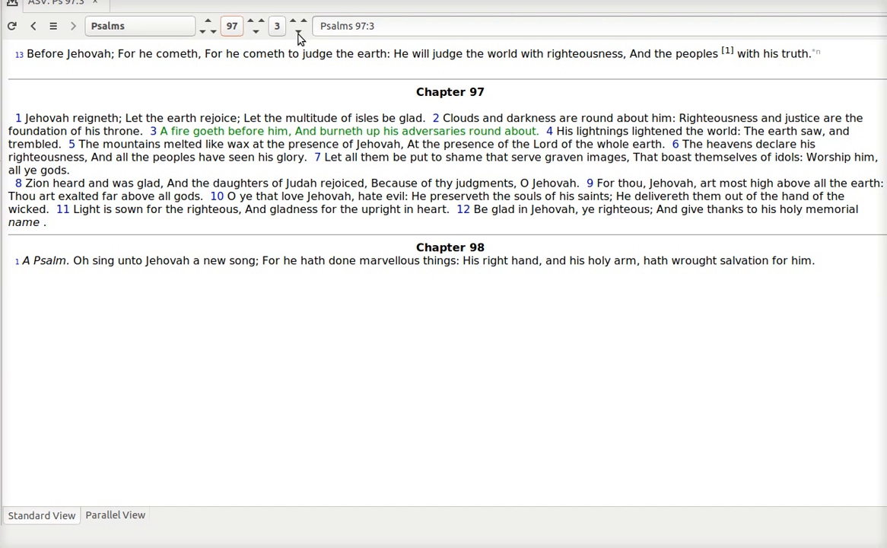
left_click(255, 21)
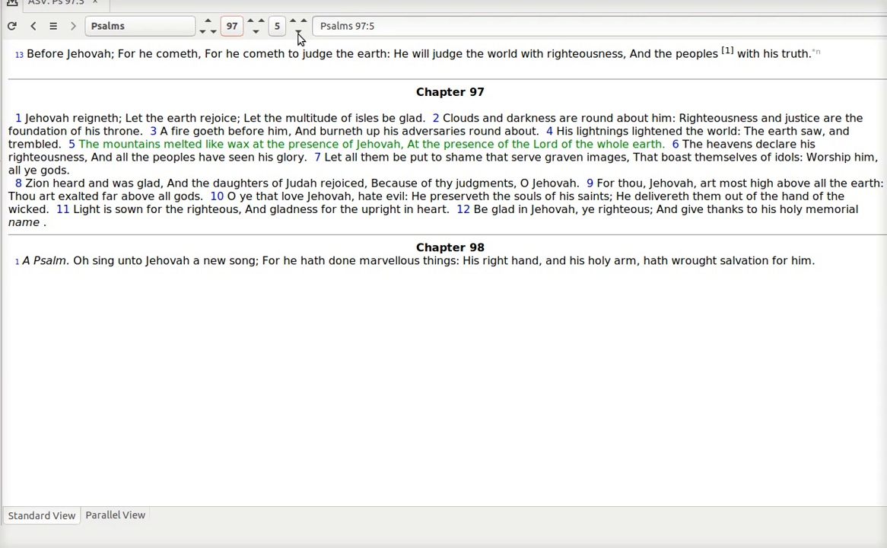
Step through Psalms 97:6 to 97:11, then on to Psalms 98:1
left_click(292, 21)
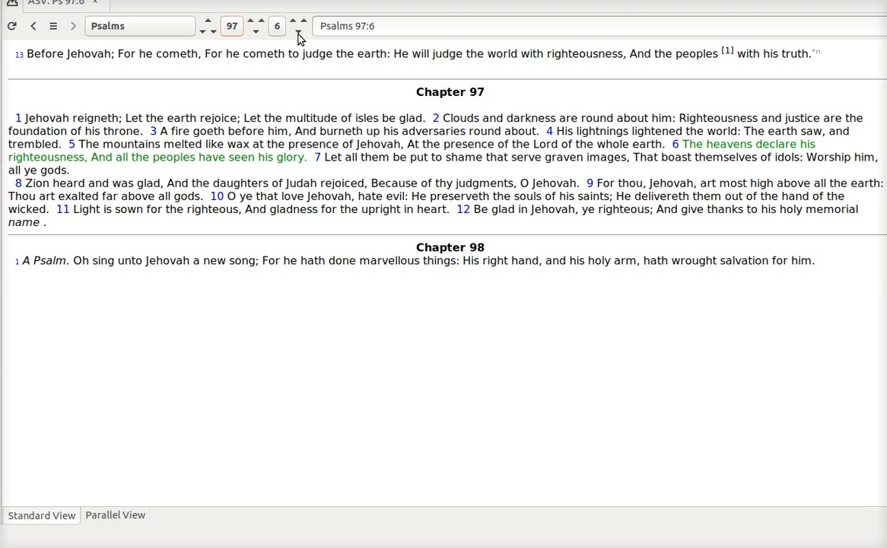
left_click(256, 21)
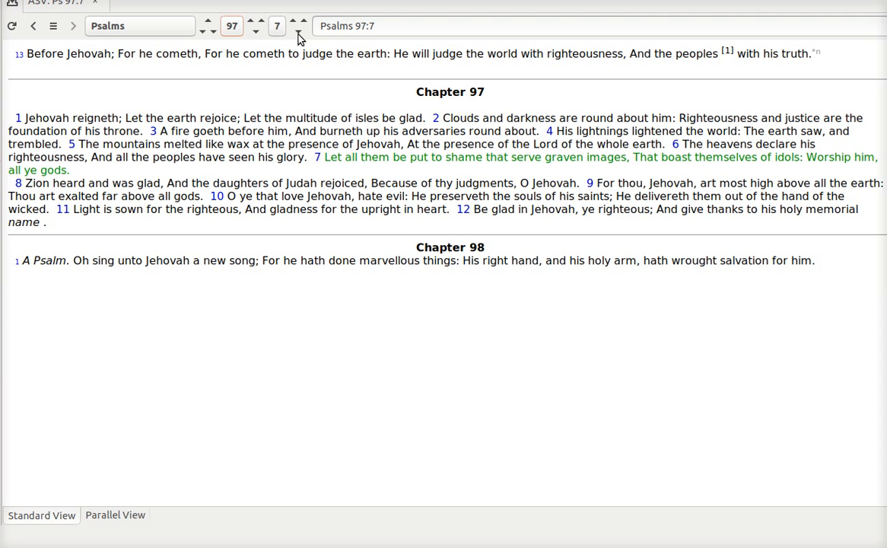
left_click(293, 21)
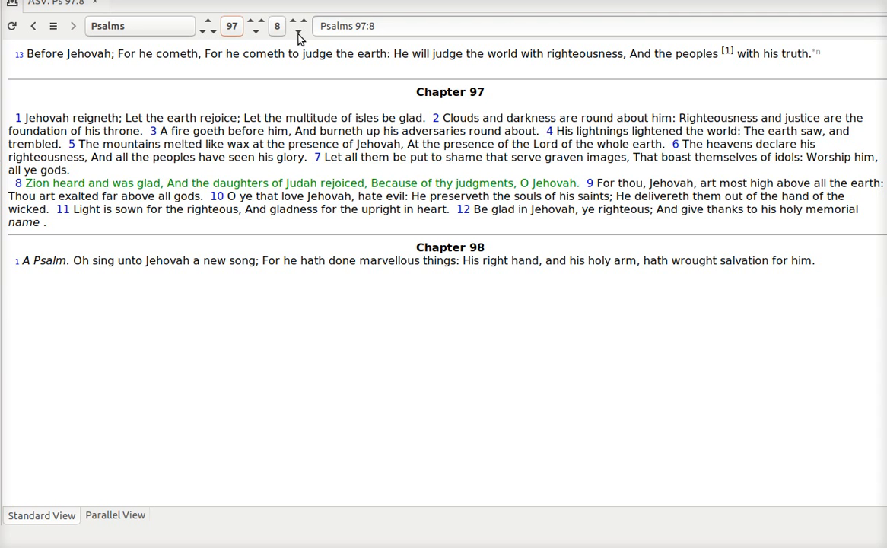
left_click(277, 19)
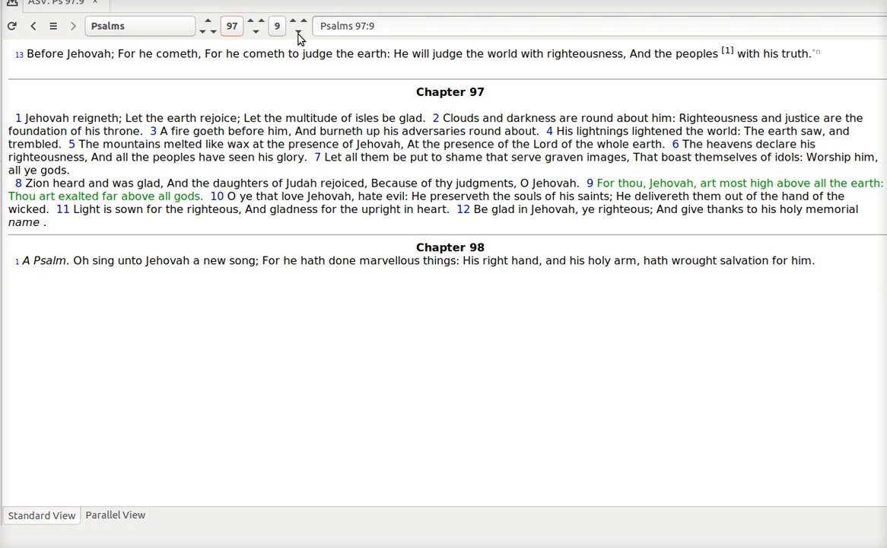
left_click(277, 21)
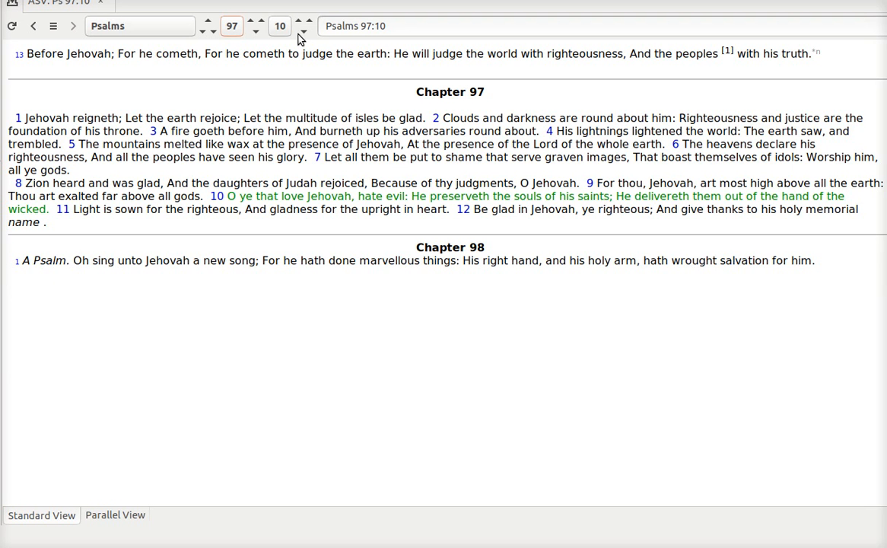
left_click(302, 21)
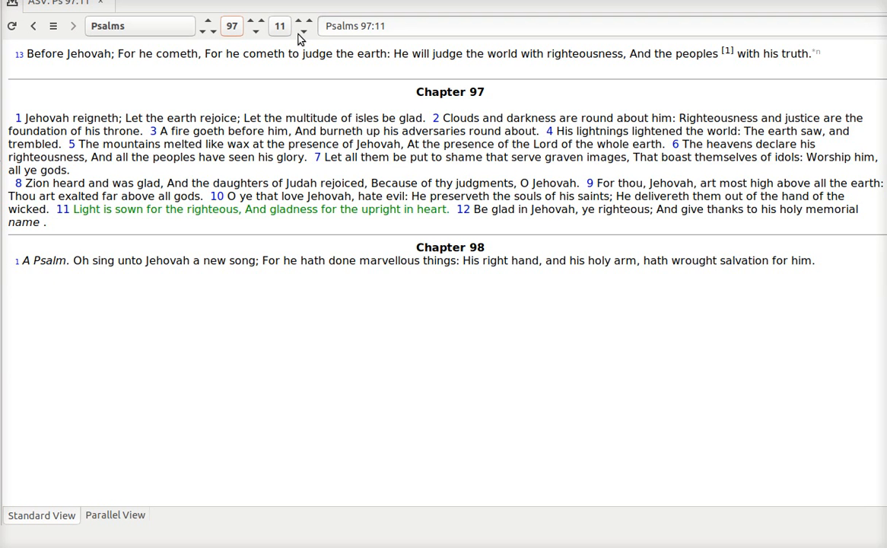
left_click(302, 20)
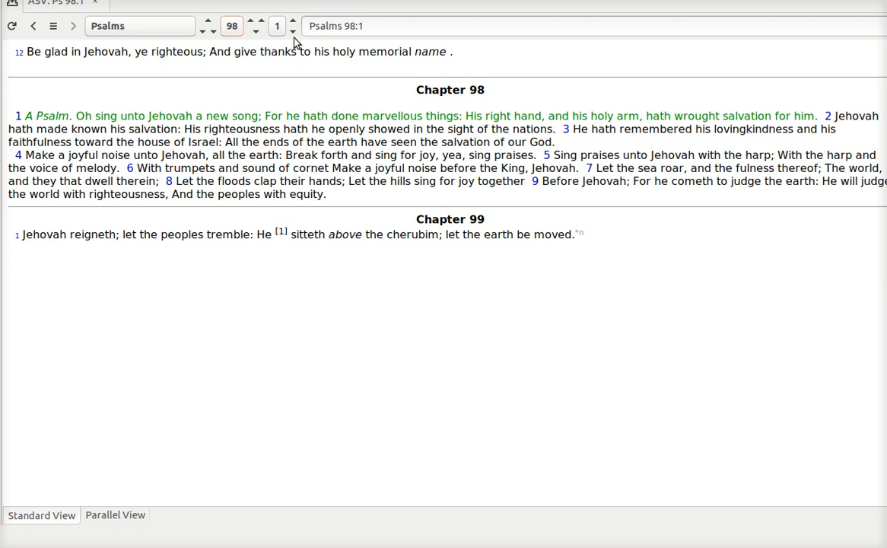
Advance through Psalms 98:4 to 98:8, ending on Psalms 99:1
left_click(292, 20)
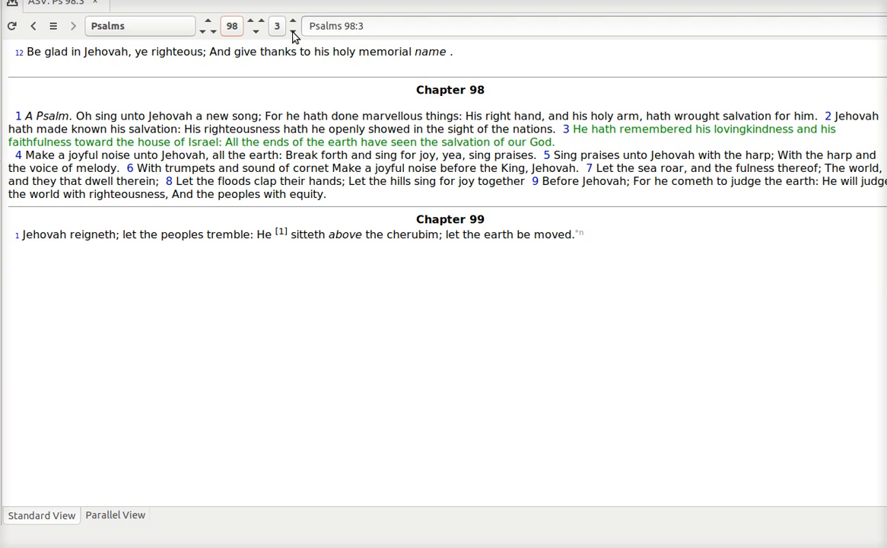
left_click(292, 21)
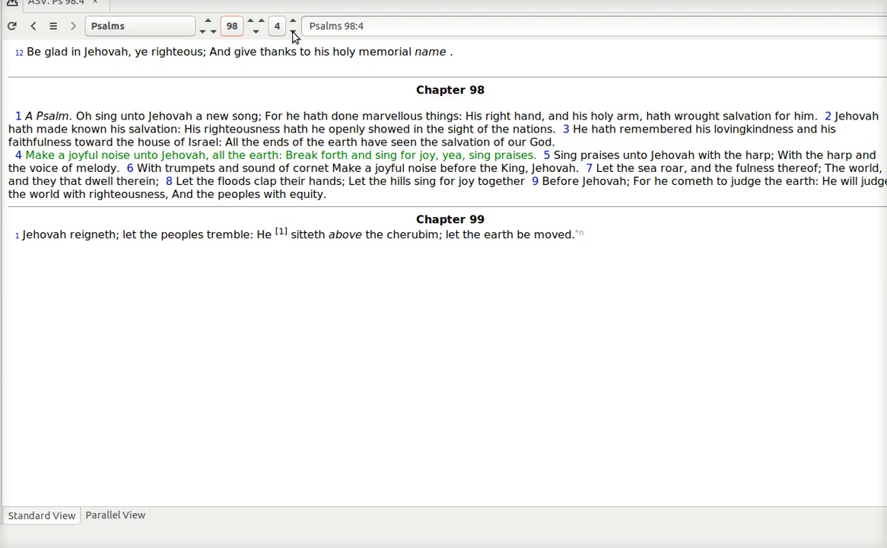
left_click(292, 20)
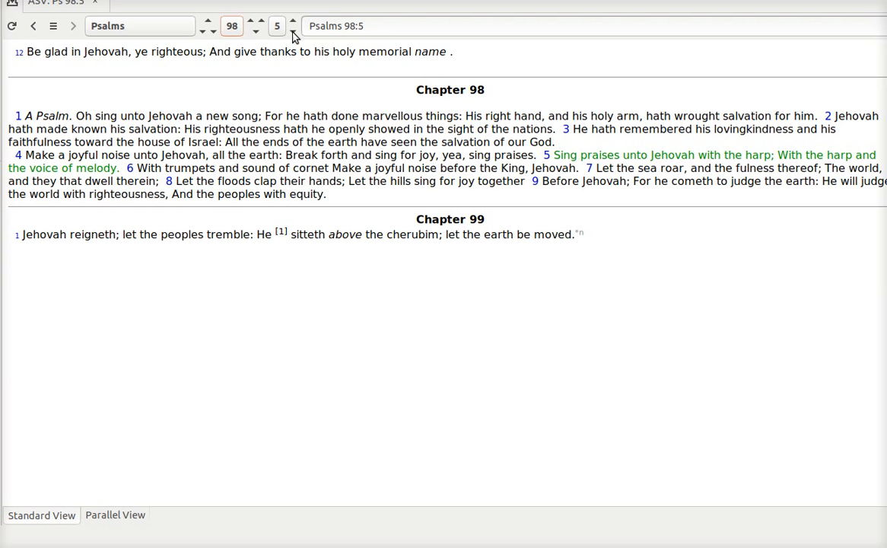
left_click(292, 21)
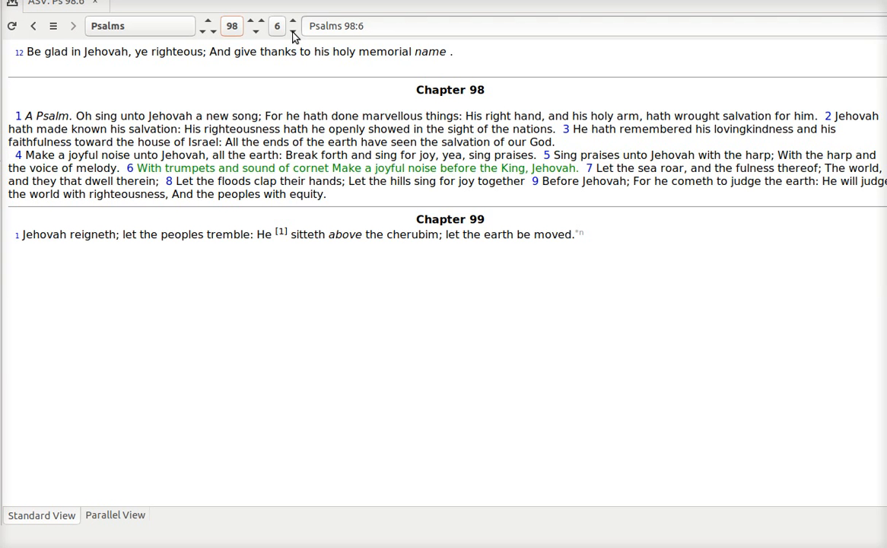
left_click(292, 20)
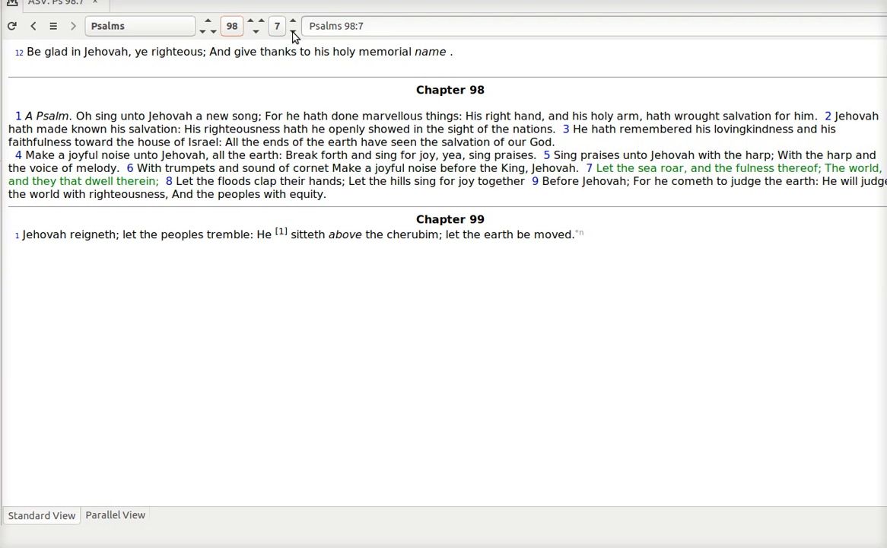
left_click(293, 21)
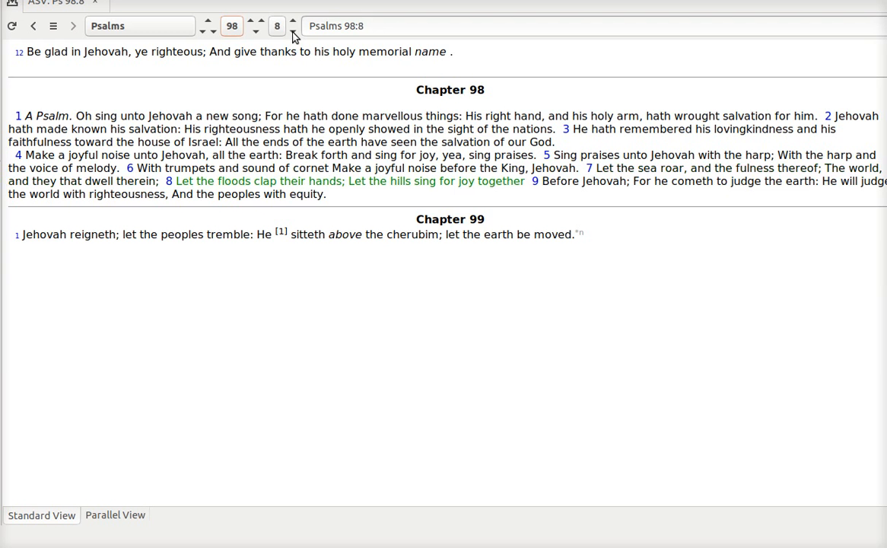
left_click(292, 22)
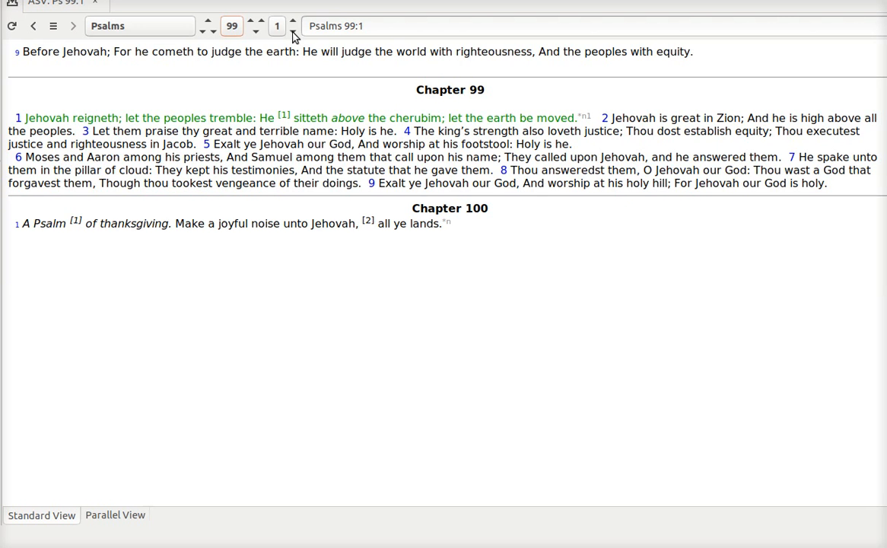
Step through Psalm 99 verses 3, 5 and 6 to land on verse 7
left_click(292, 21)
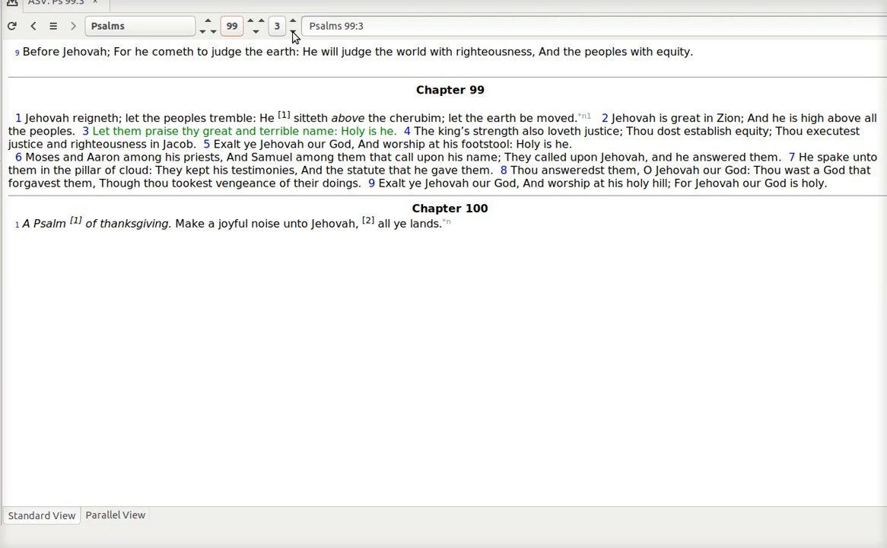
left_click(293, 20)
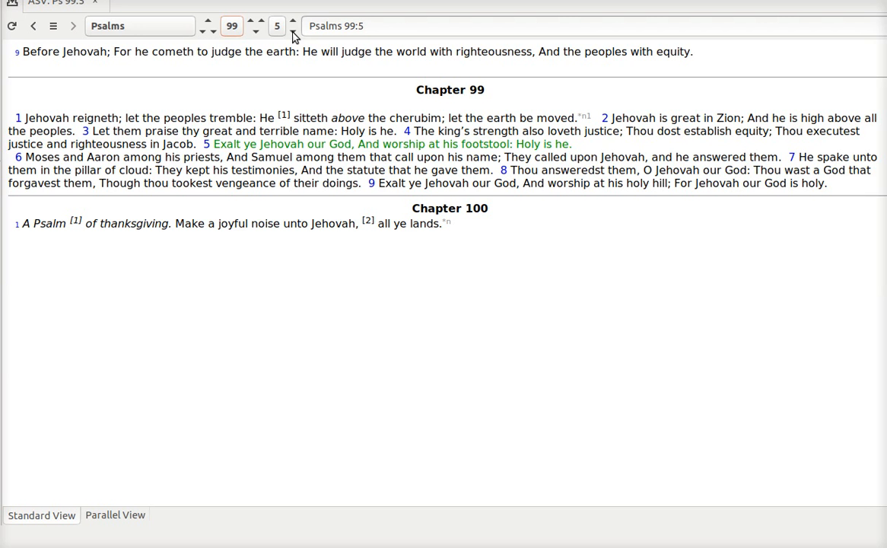
left_click(292, 21)
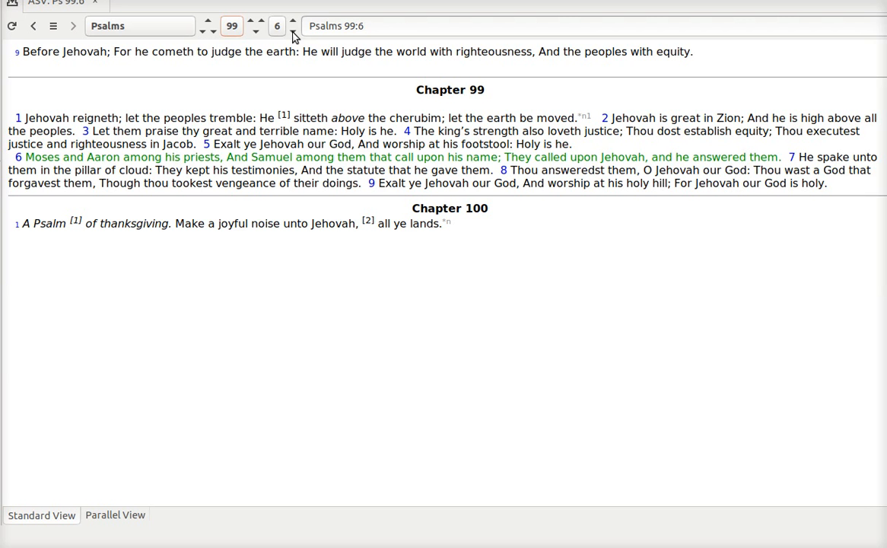
left_click(292, 20)
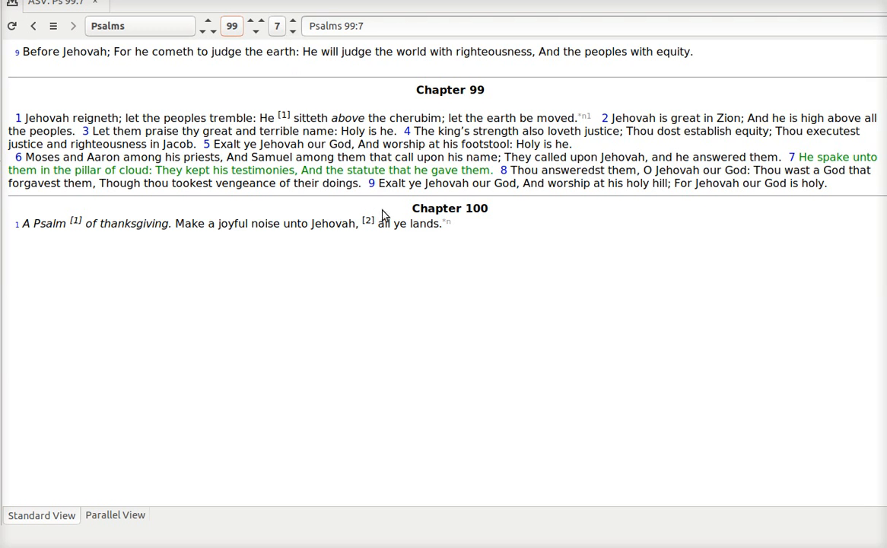
Read Psalms 99:8 and 99:9, then roll over to Psalms 100:1
left_click(292, 20)
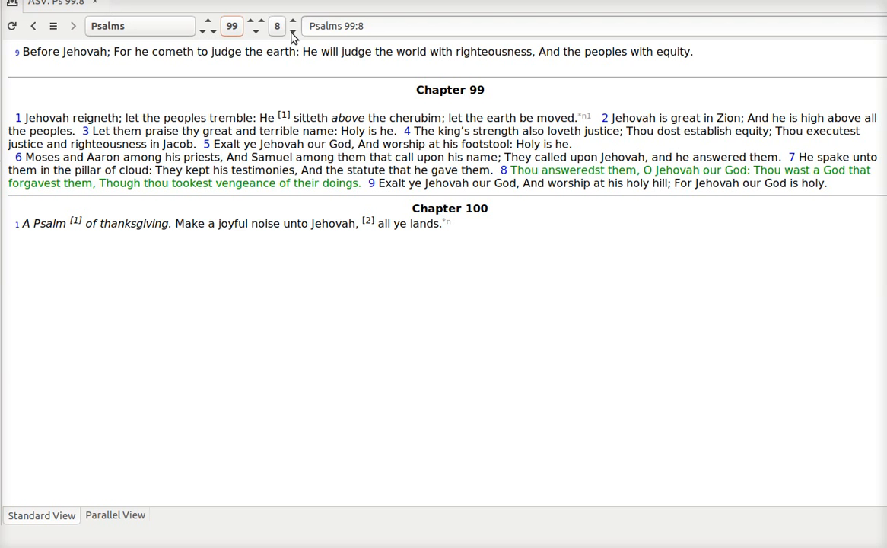
mouse_move(23, 182)
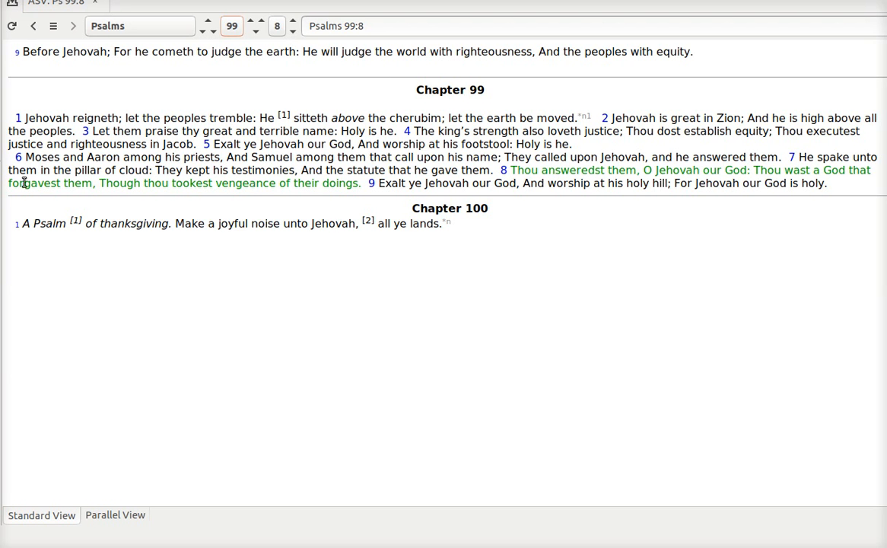
mouse_move(198, 211)
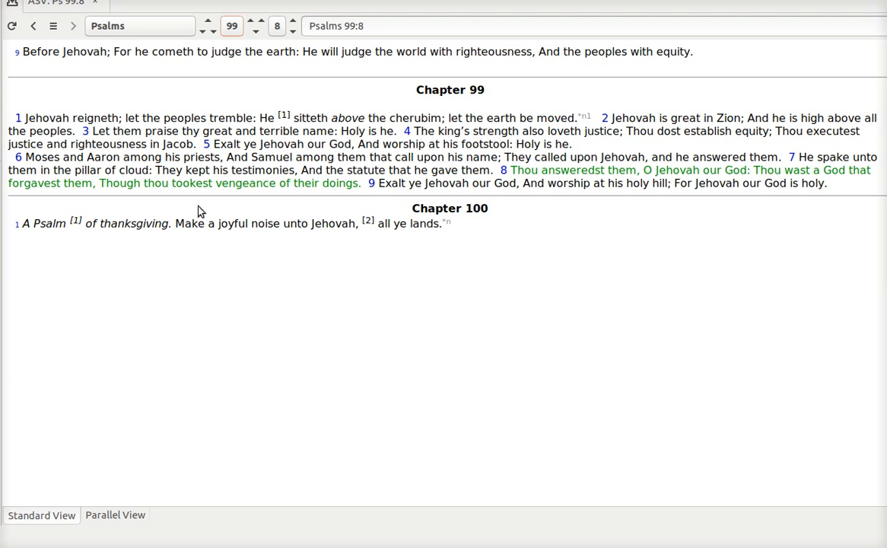
mouse_move(91, 199)
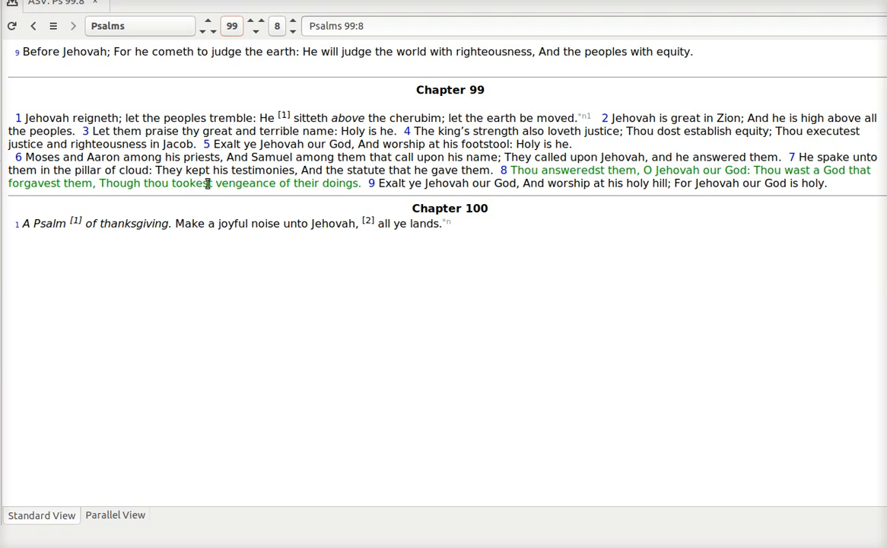
mouse_move(266, 197)
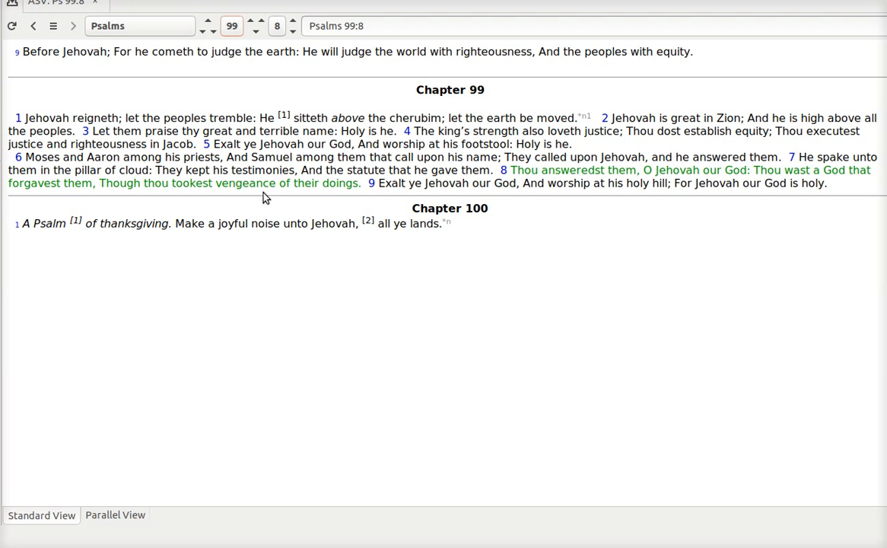
mouse_move(260, 200)
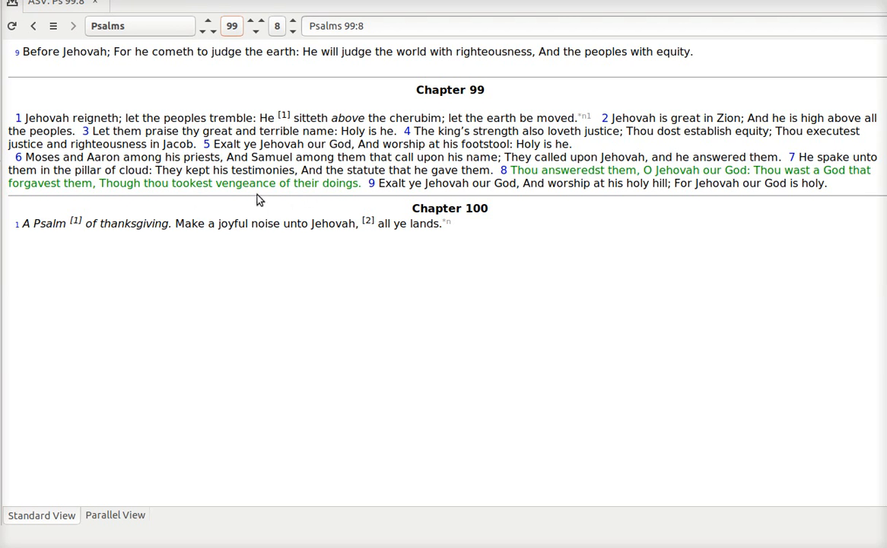
mouse_move(812, 151)
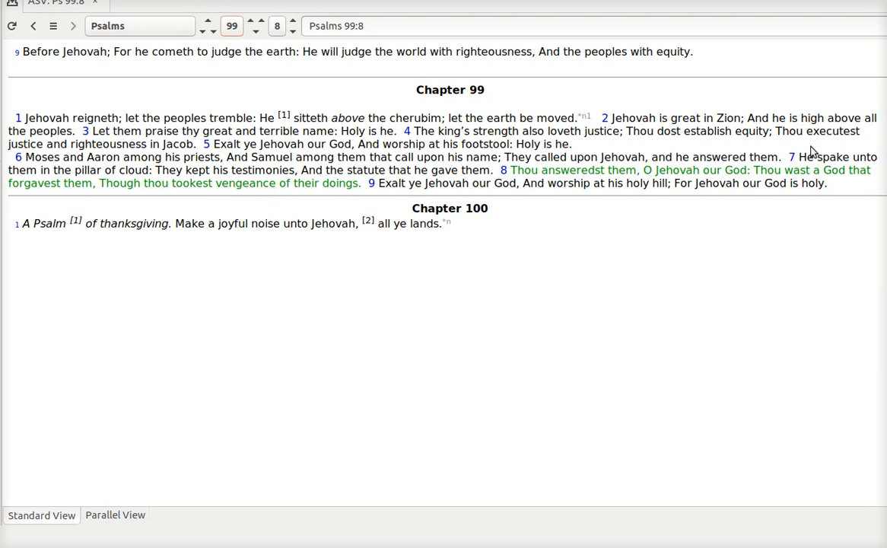
mouse_move(225, 197)
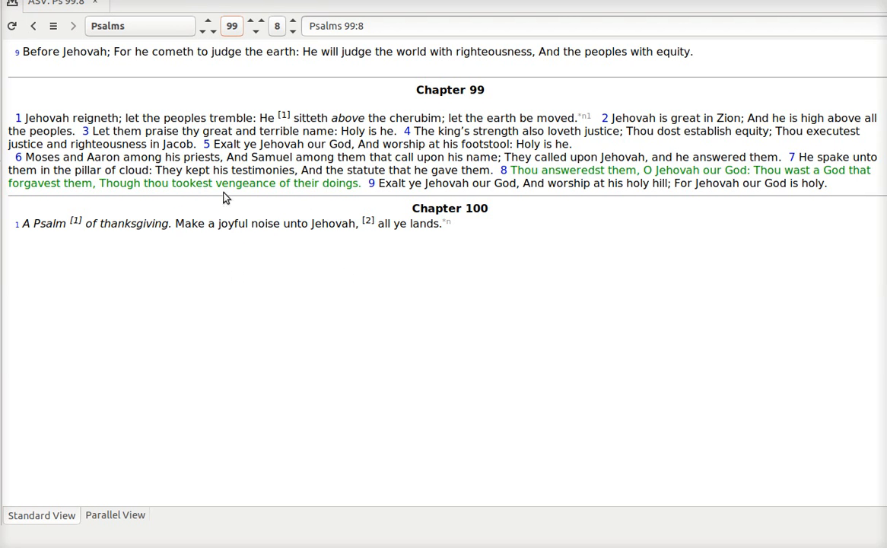
mouse_move(335, 204)
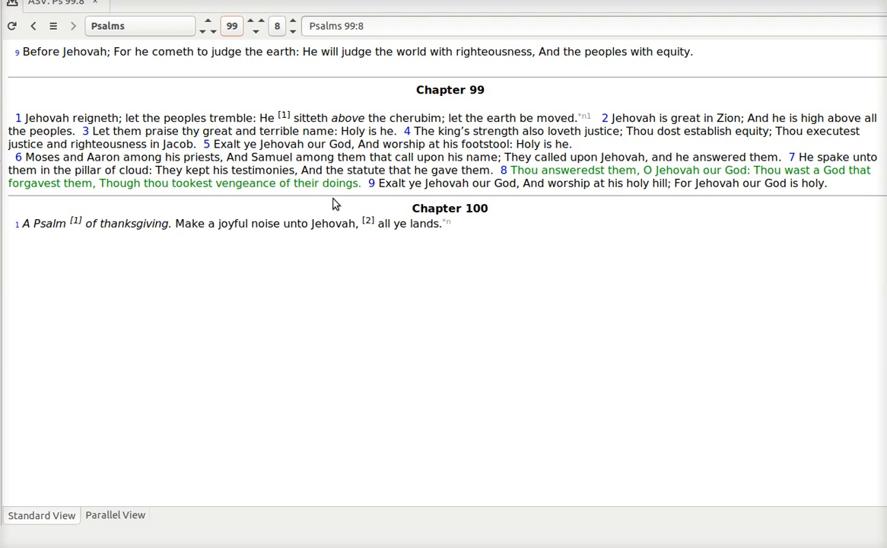
mouse_move(267, 93)
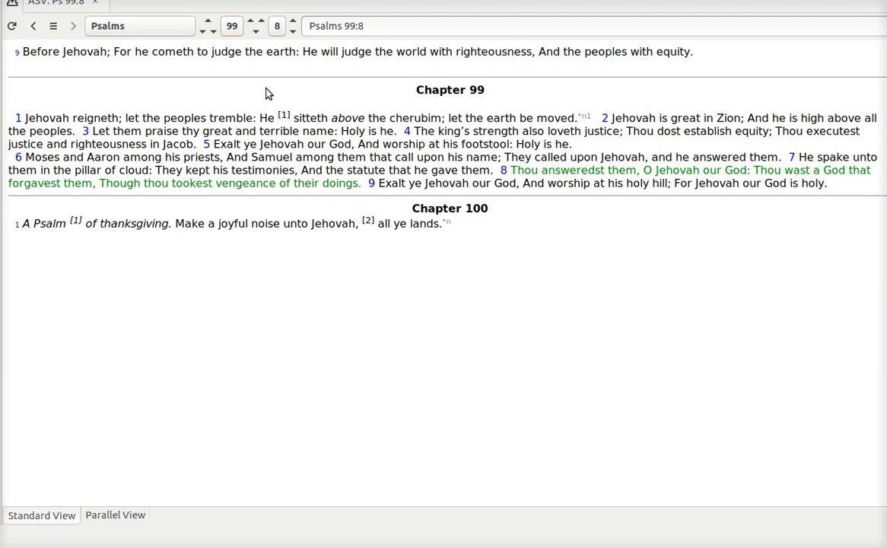
left_click(292, 20)
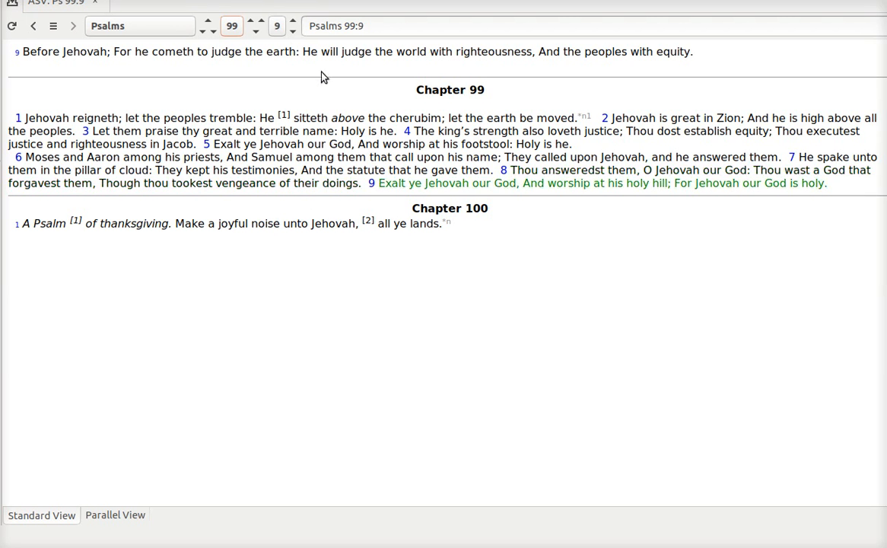
mouse_move(501, 221)
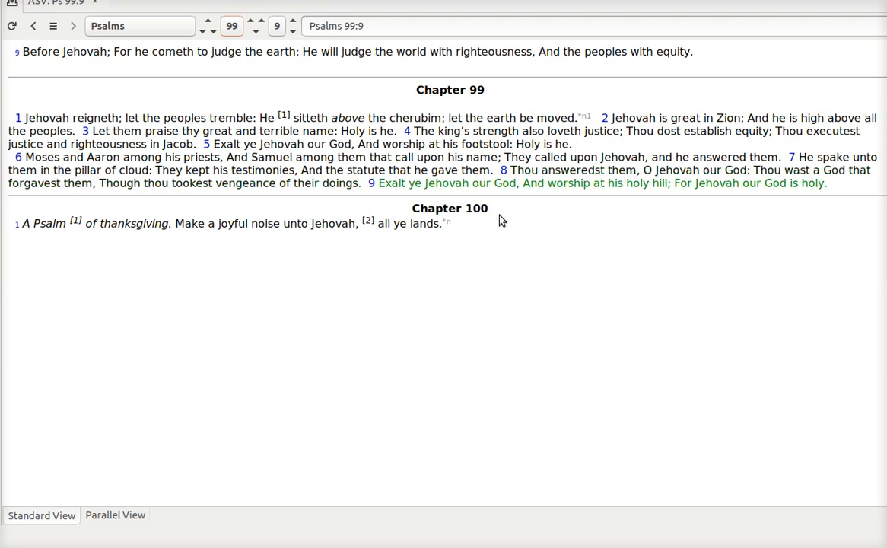
mouse_move(450, 208)
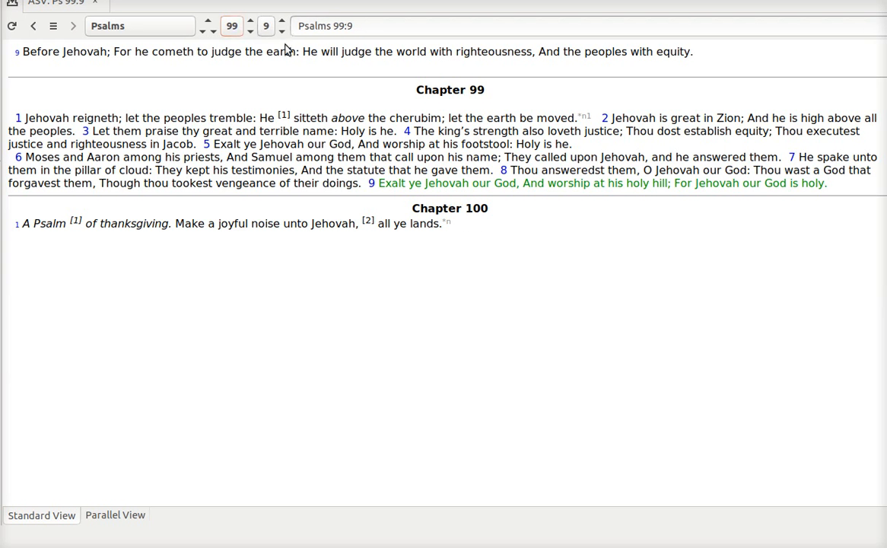
left_click(256, 21)
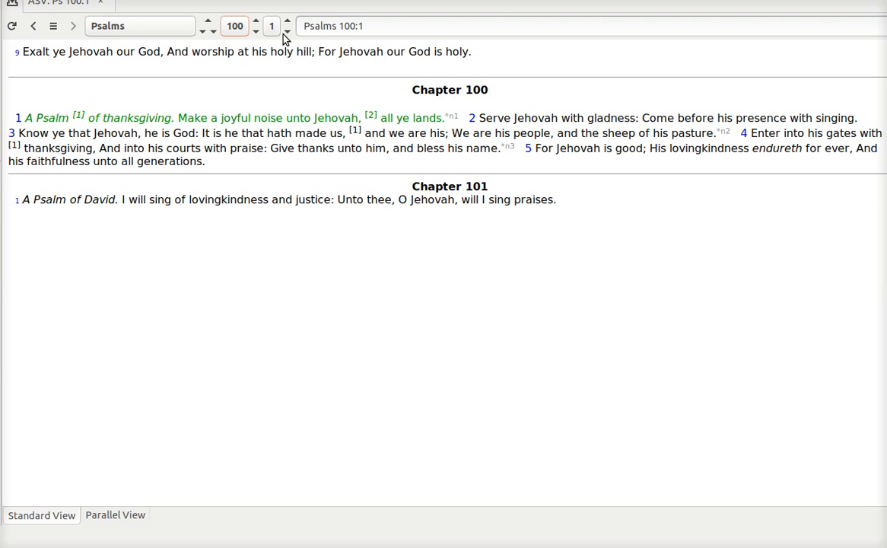
Advance through Psalms 100:2 and 100:3 to reach verse 4
left_click(287, 21)
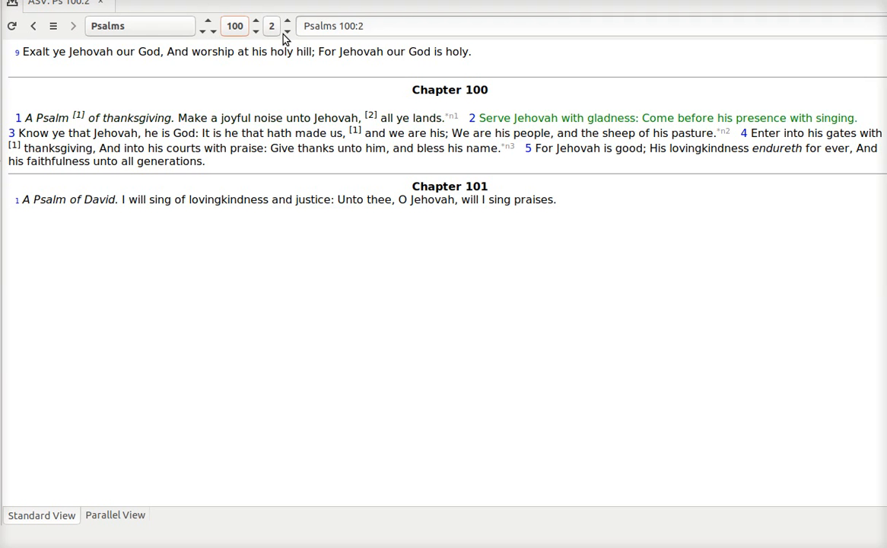
left_click(286, 22)
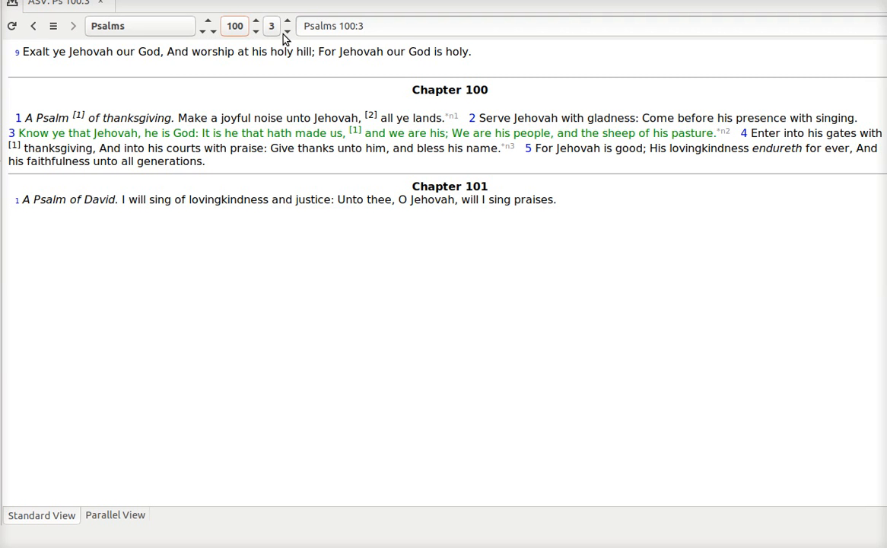
mouse_move(288, 33)
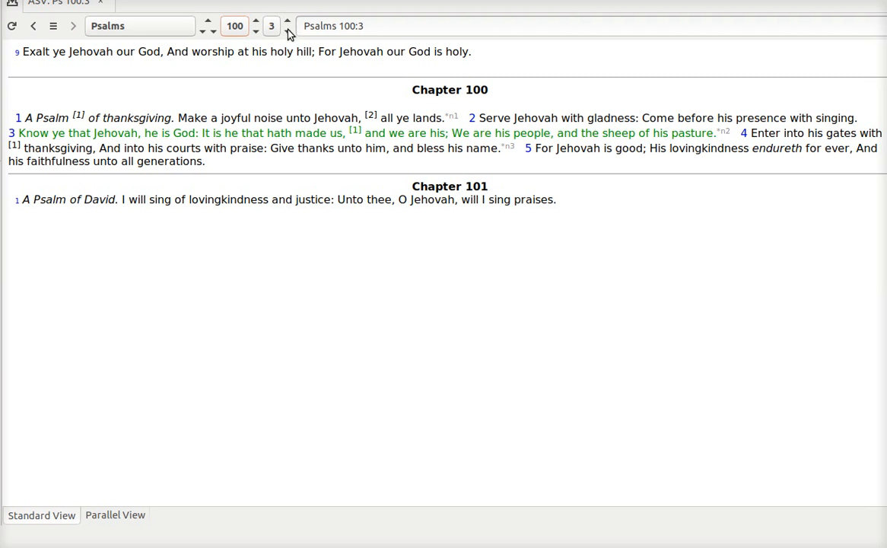
left_click(287, 21)
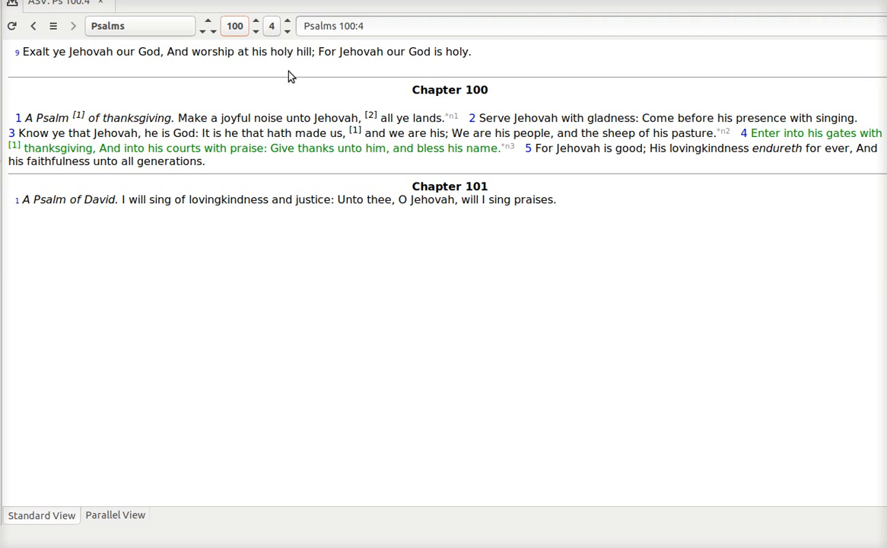
mouse_move(289, 38)
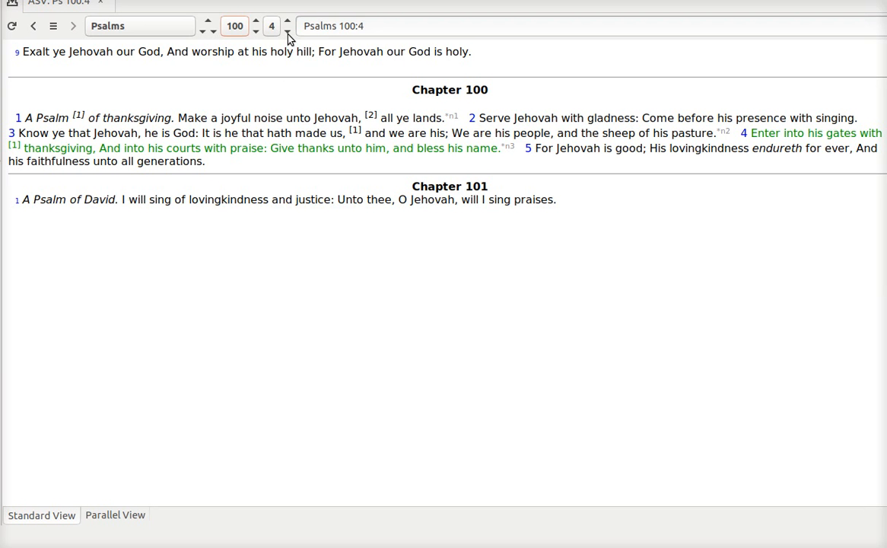
Move on to Psalms 100:5, the final verse of Psalm 100
left_click(286, 21)
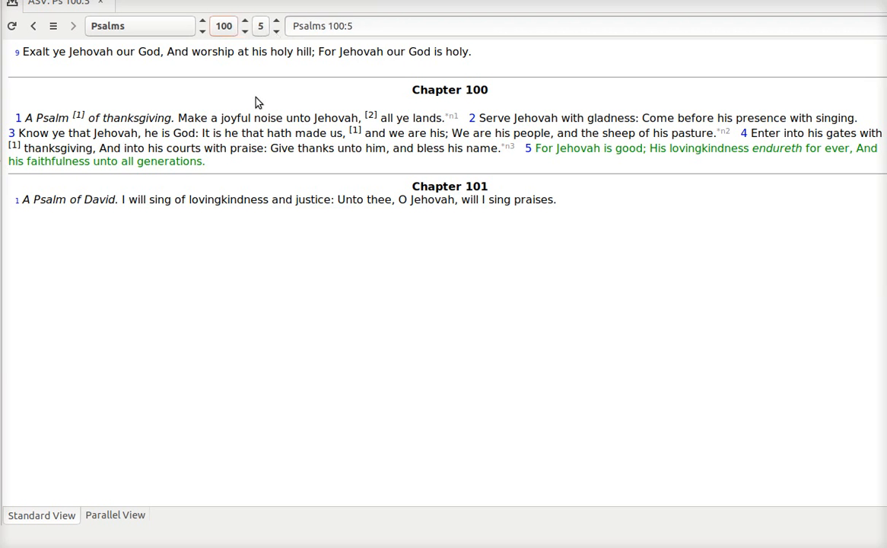
mouse_move(185, 189)
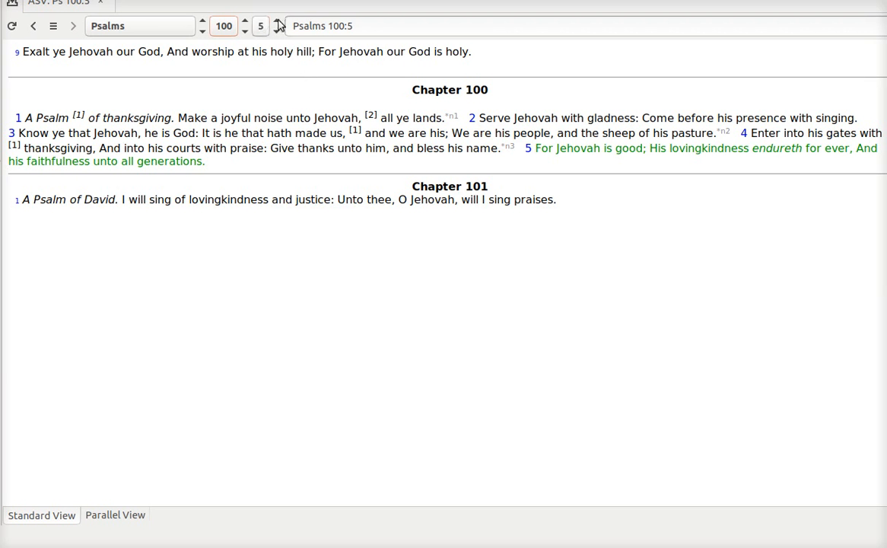
mouse_move(277, 36)
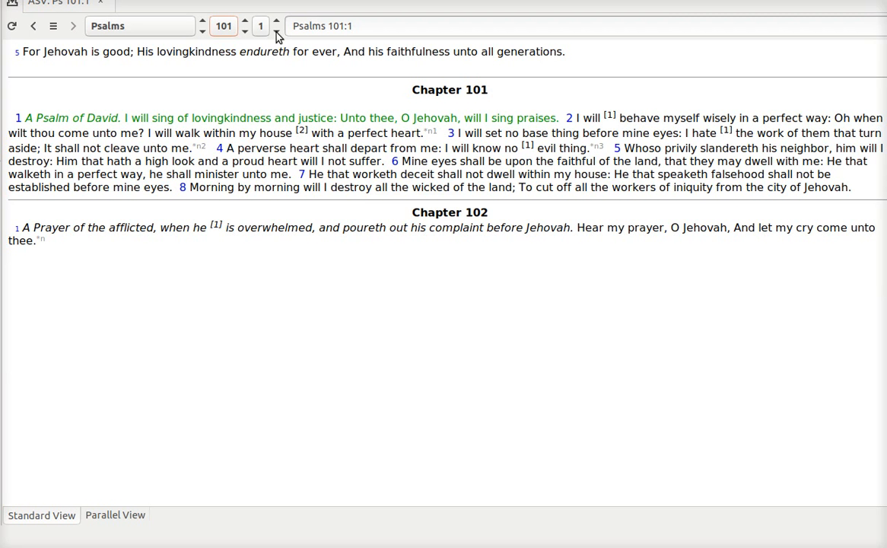
Step forward verse by verse from Psalms 101:2 to 101:6
left_click(261, 21)
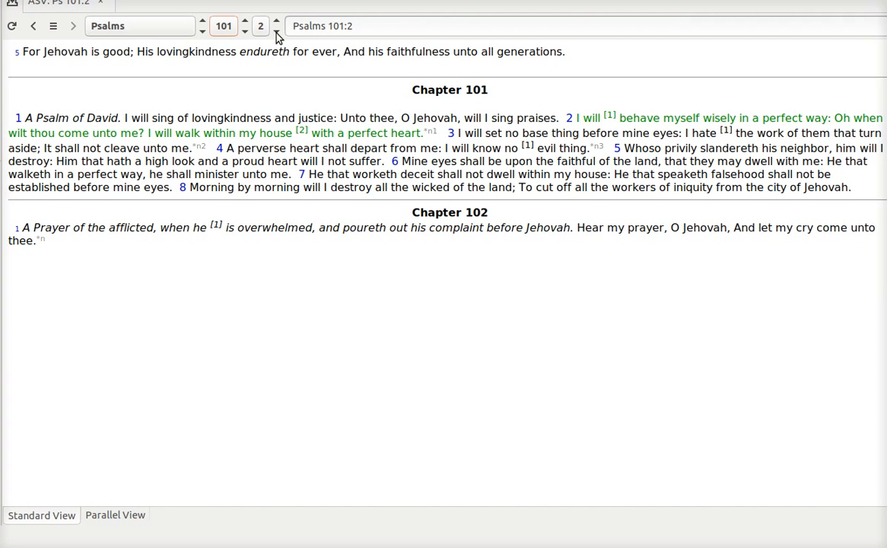
left_click(276, 20)
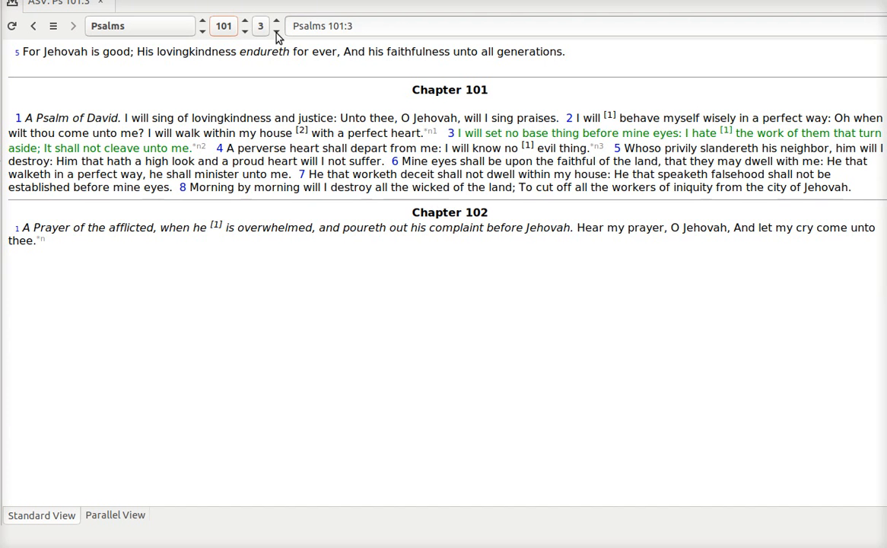
left_click(260, 21)
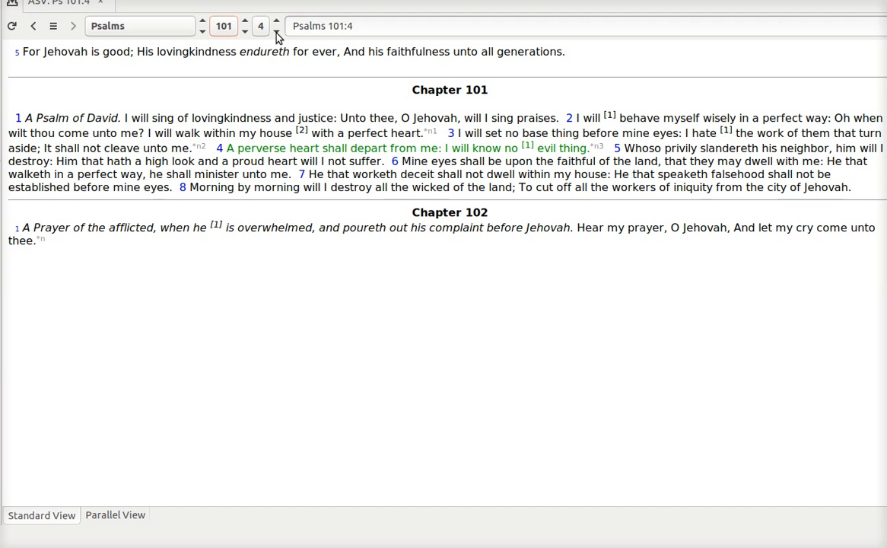
left_click(260, 20)
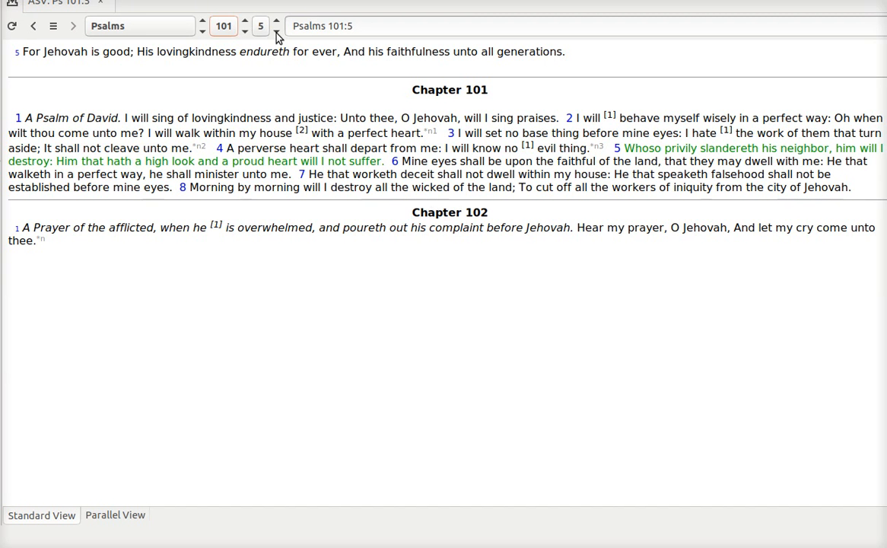
left_click(260, 21)
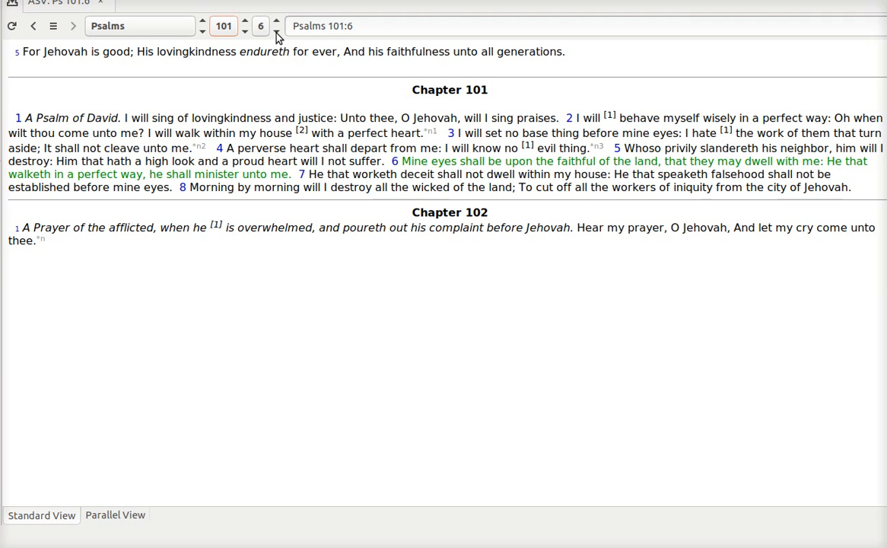
Advance through Psalms 101:7 into Psalms 102:1
left_click(275, 22)
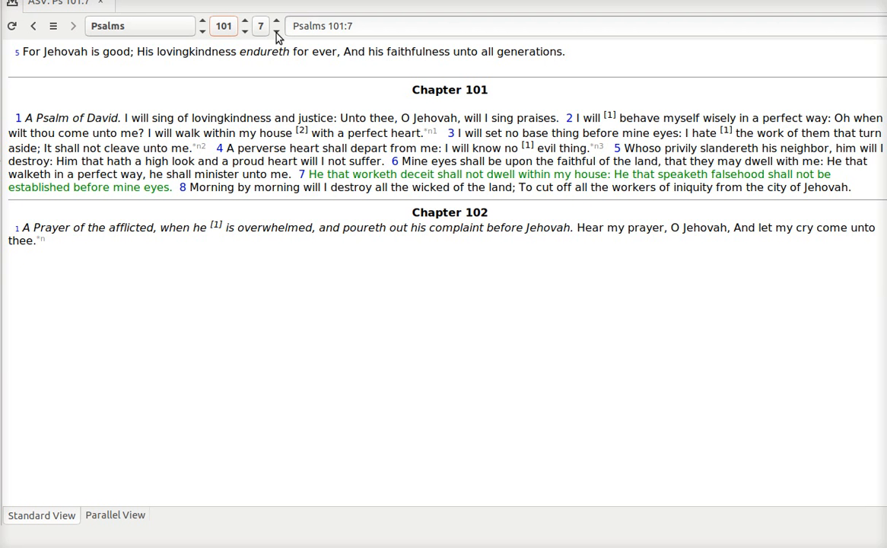
mouse_move(280, 16)
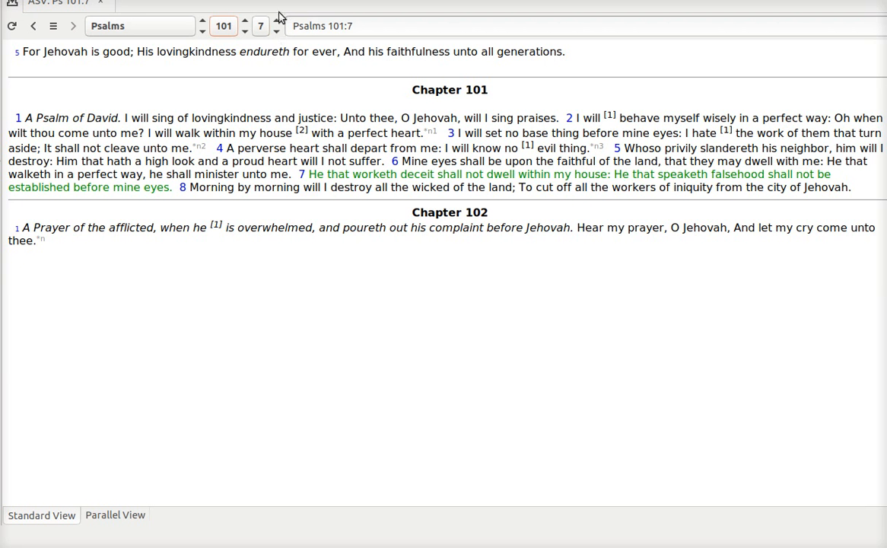
mouse_move(278, 38)
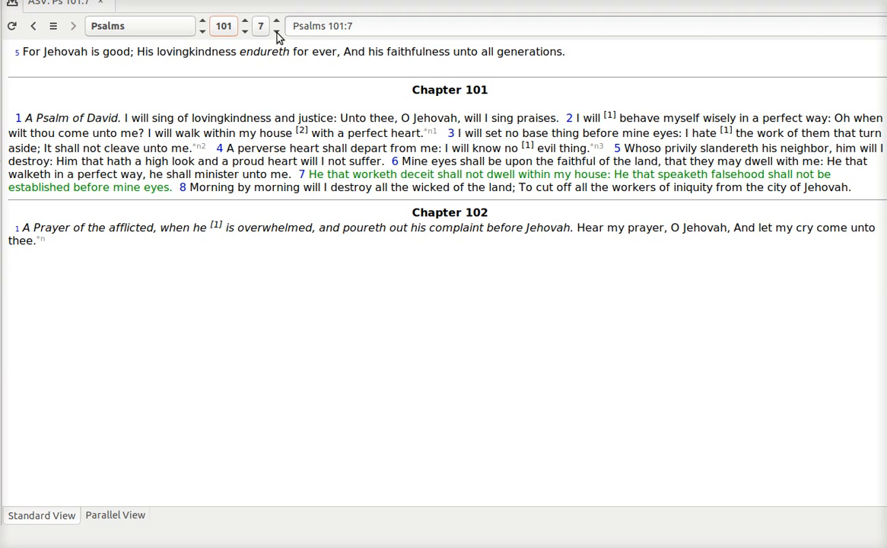
left_click(261, 21)
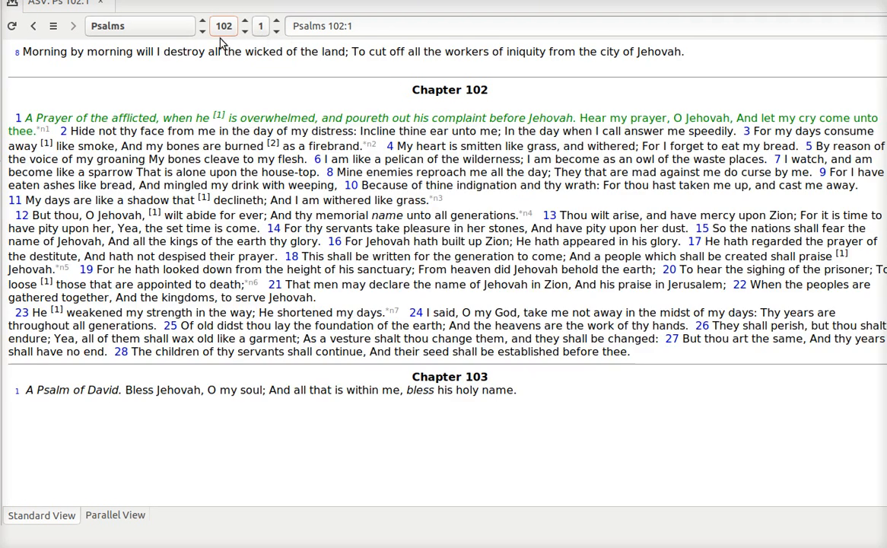
Go back one verse to Psalms 101:8
left_click(33, 25)
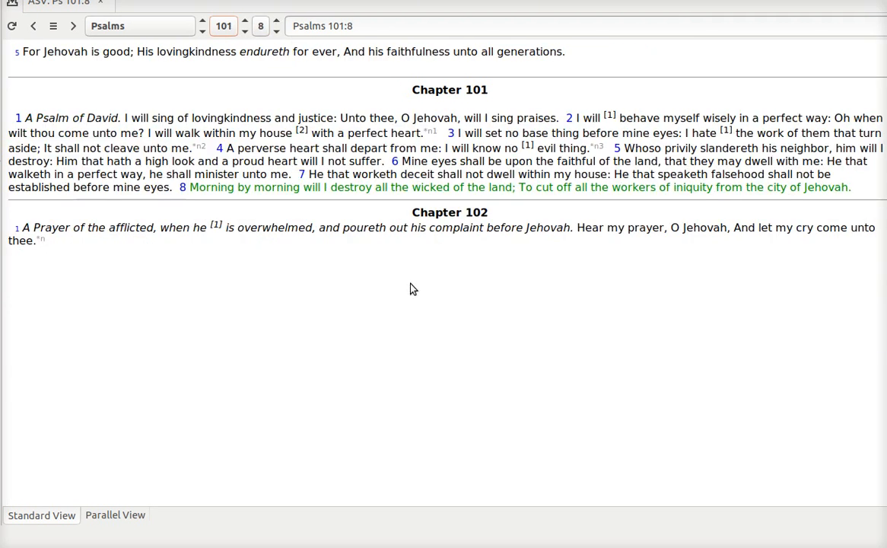
mouse_move(347, 211)
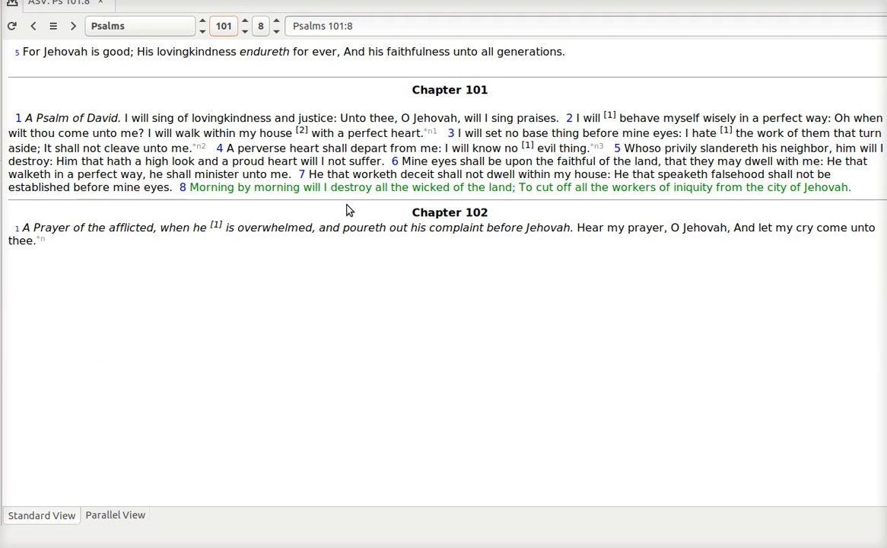
mouse_move(428, 236)
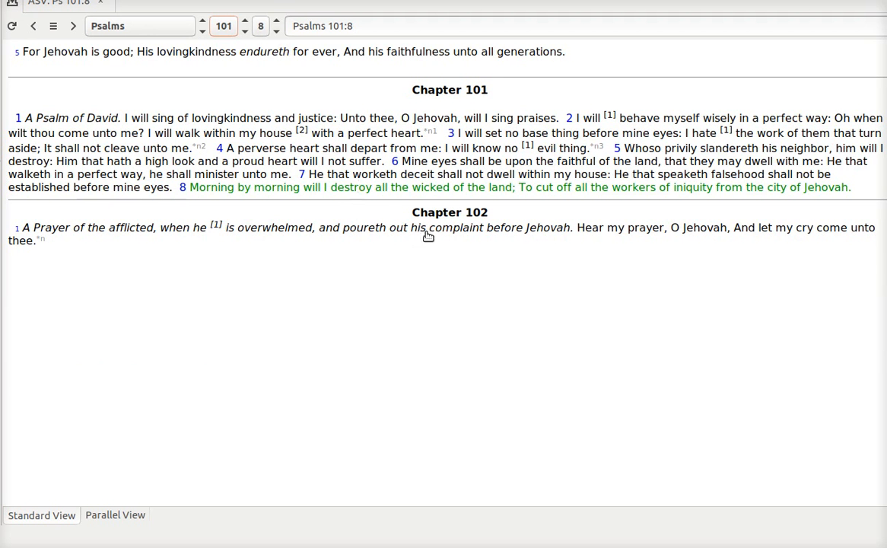
mouse_move(394, 217)
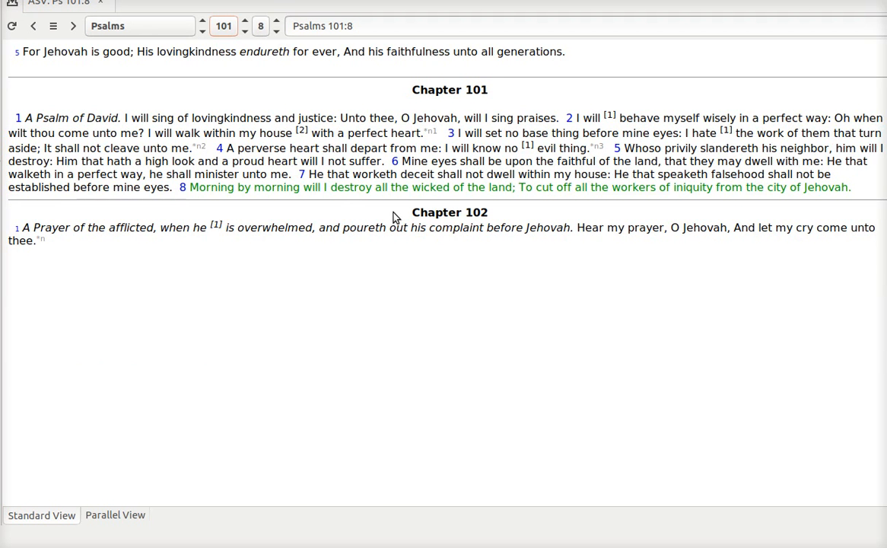
mouse_move(563, 217)
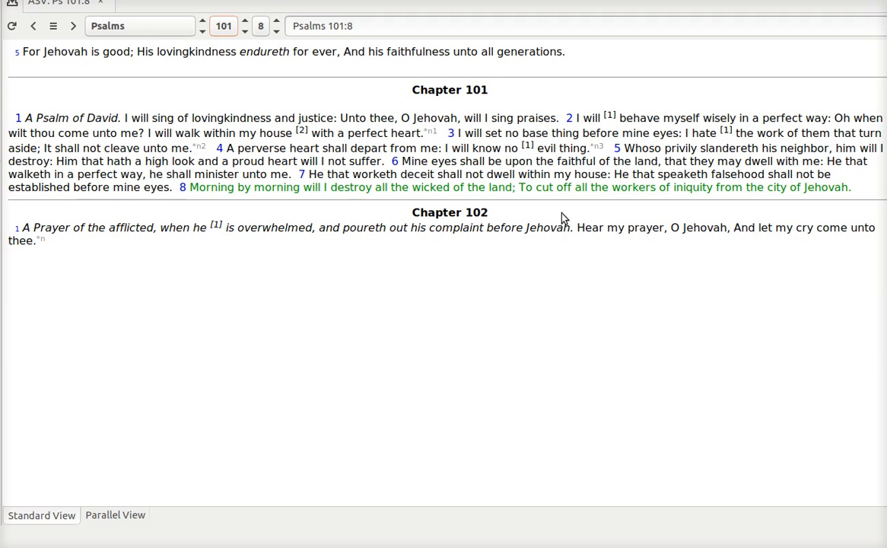
mouse_move(696, 213)
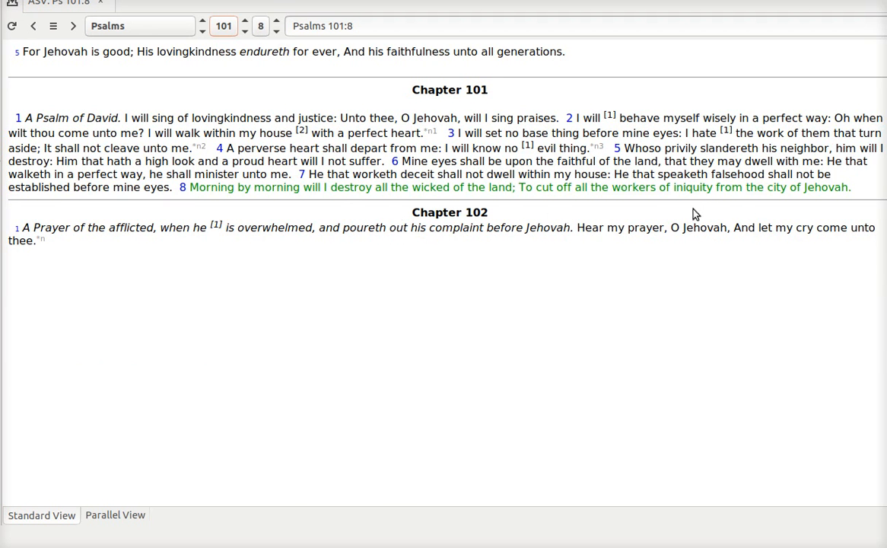
mouse_move(692, 200)
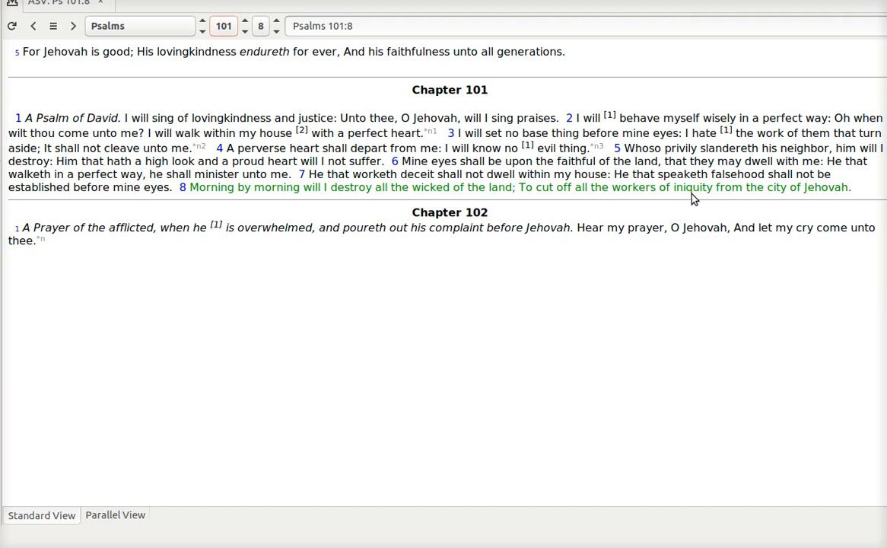
mouse_move(660, 158)
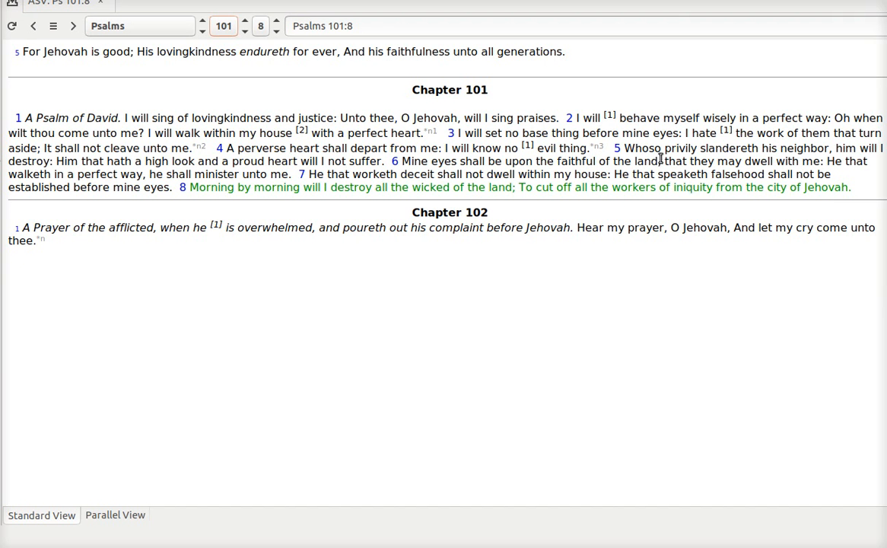